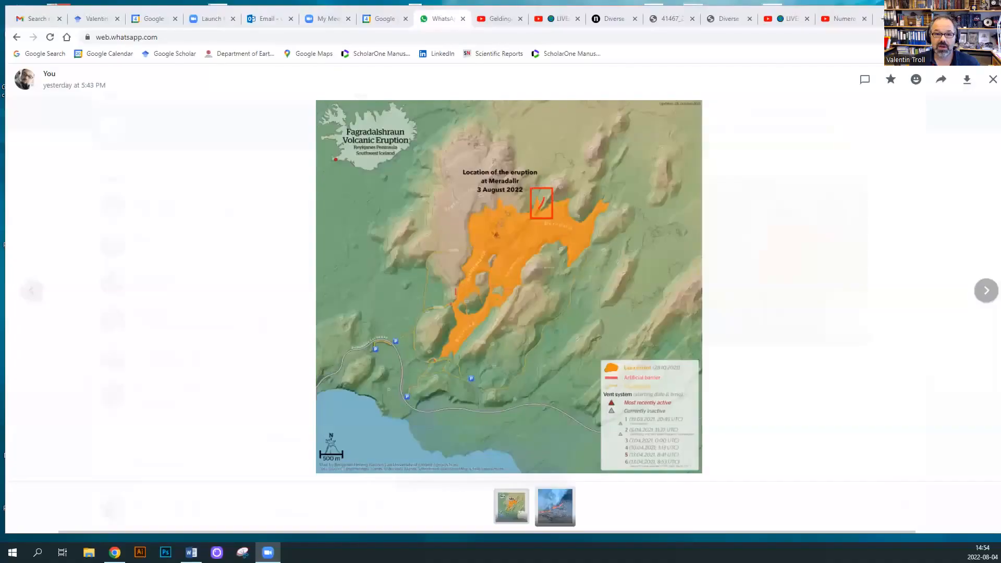
mouse_move(733, 231)
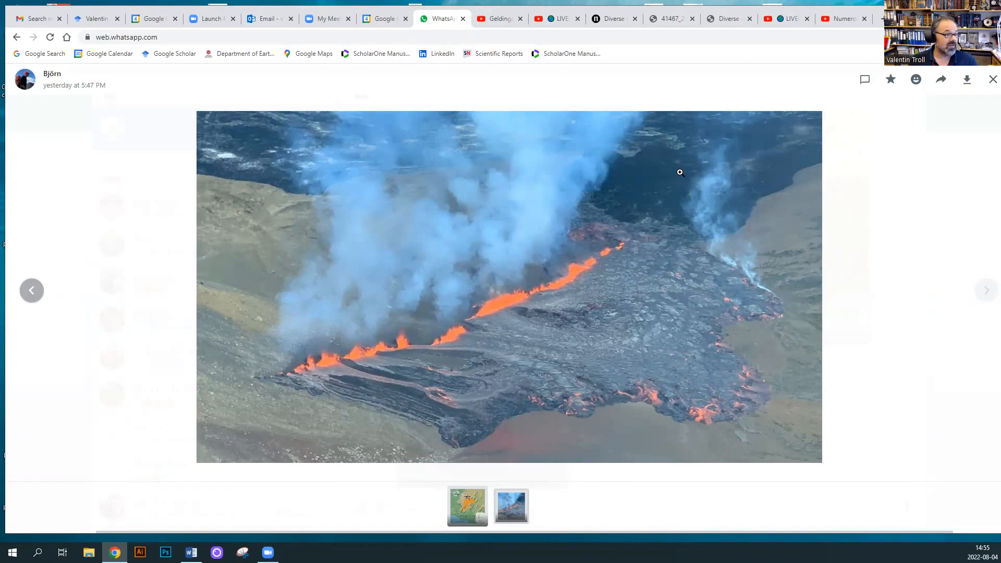
Step: Show the Reykjanes eruption livestream from Cam A at Langhóll in its YouTube tab
left_click(498, 18)
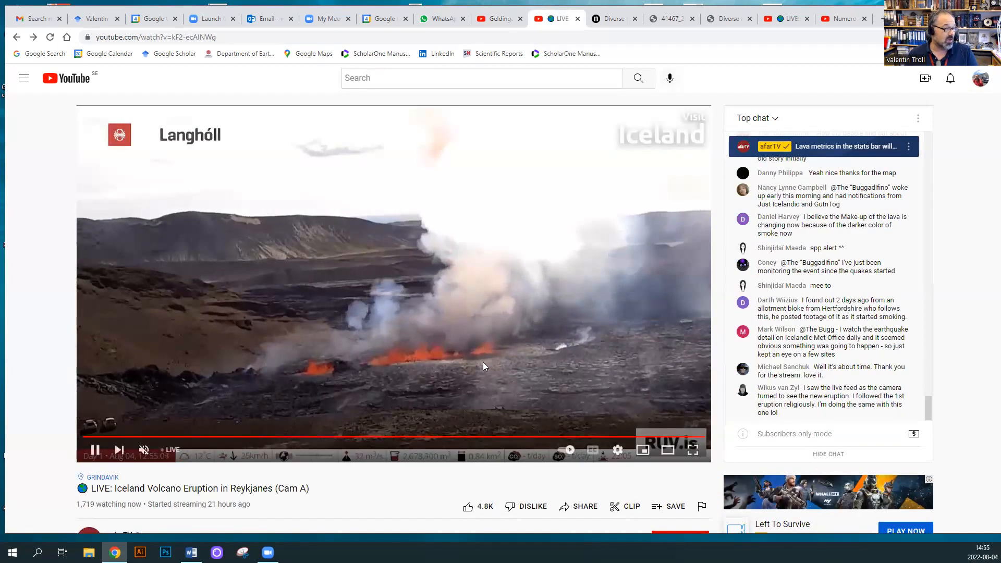
mouse_move(416, 354)
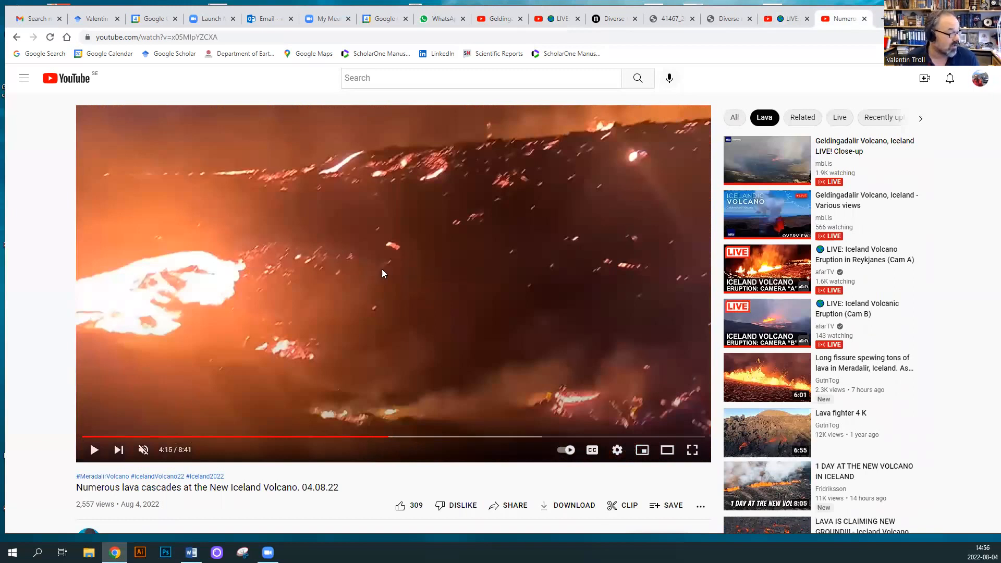
Step: Like the 'Numerous lava cascades' video at the new Iceland volcano
scroll("down", 3)
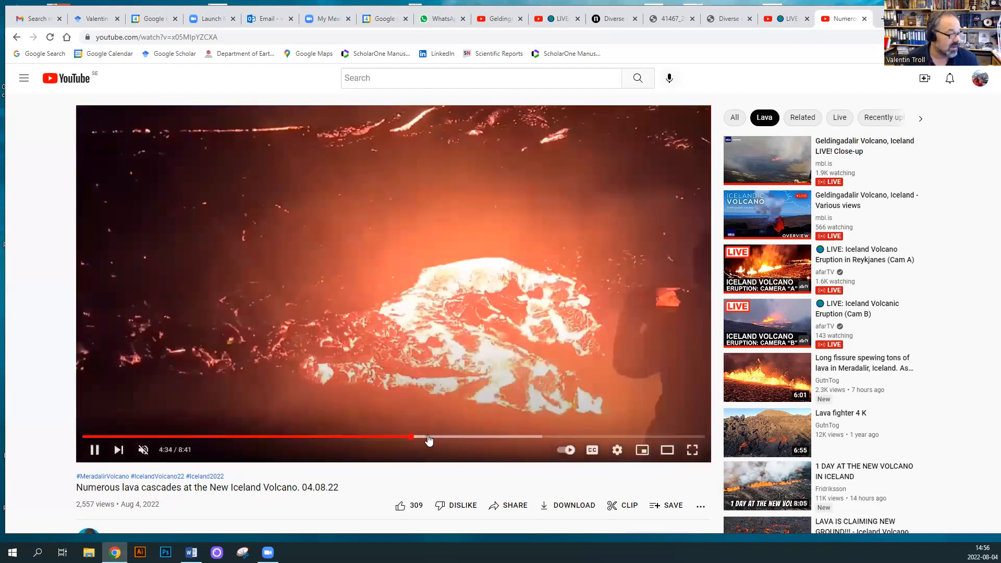
mouse_move(428, 436)
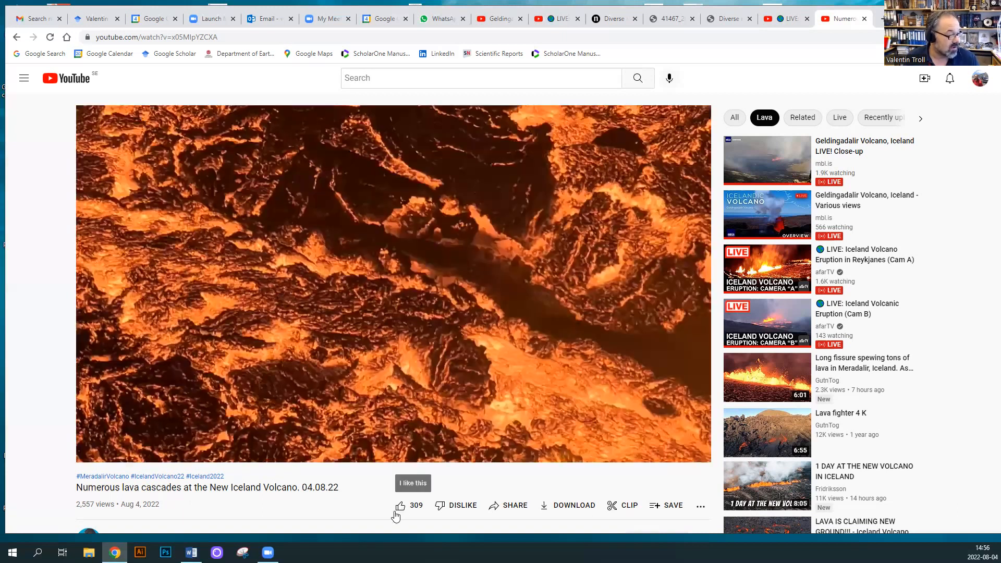
left_click(399, 505)
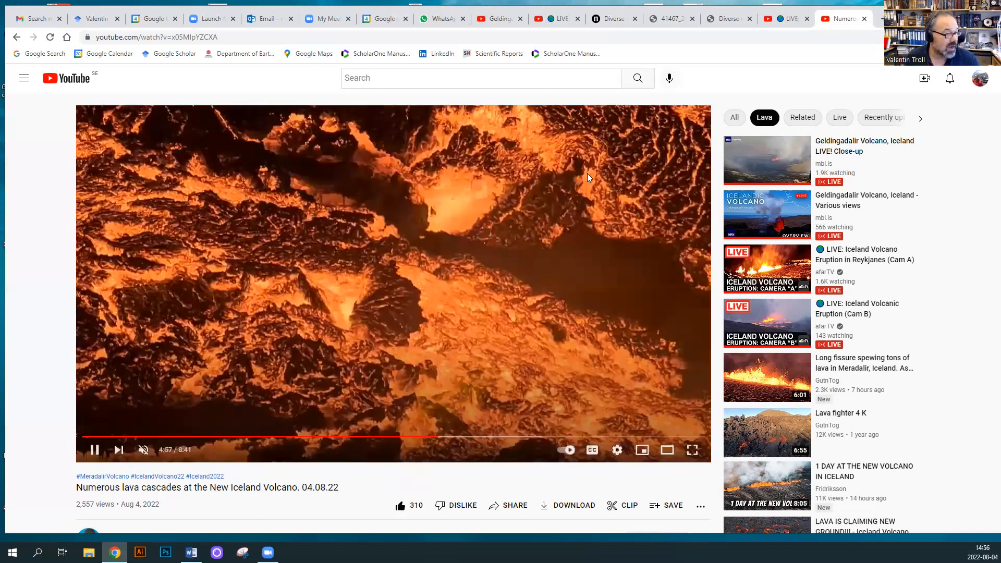
mouse_move(321, 268)
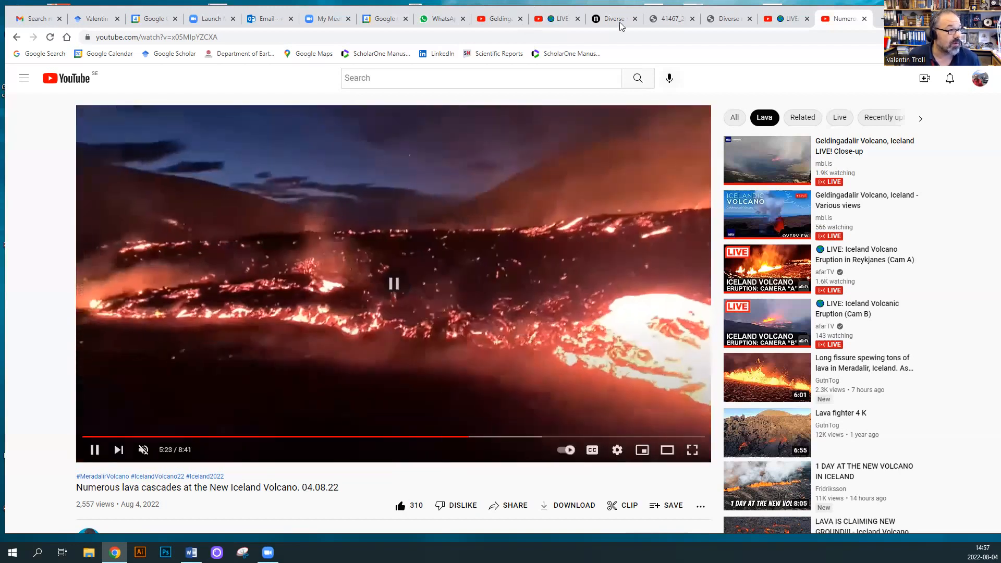
Step: Show the Fagradalsfjall oxygen isotope article and scroll to its Abstract
left_click(609, 19)
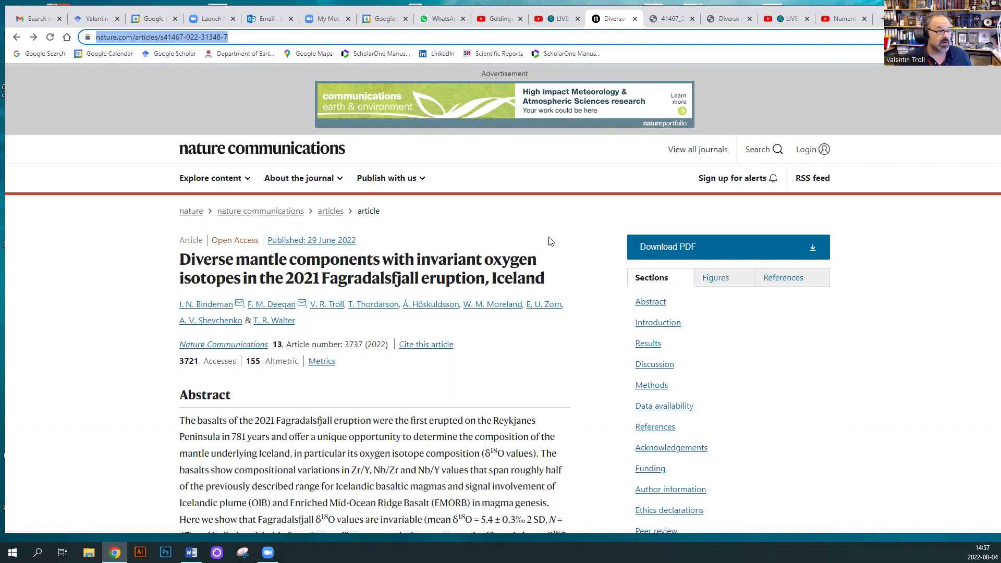
mouse_move(233, 294)
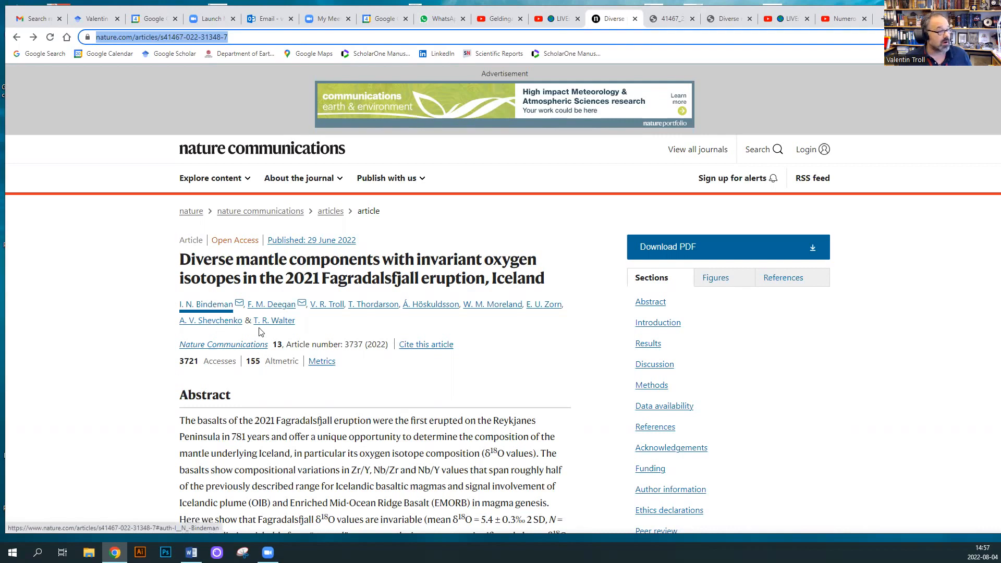
mouse_move(291, 324)
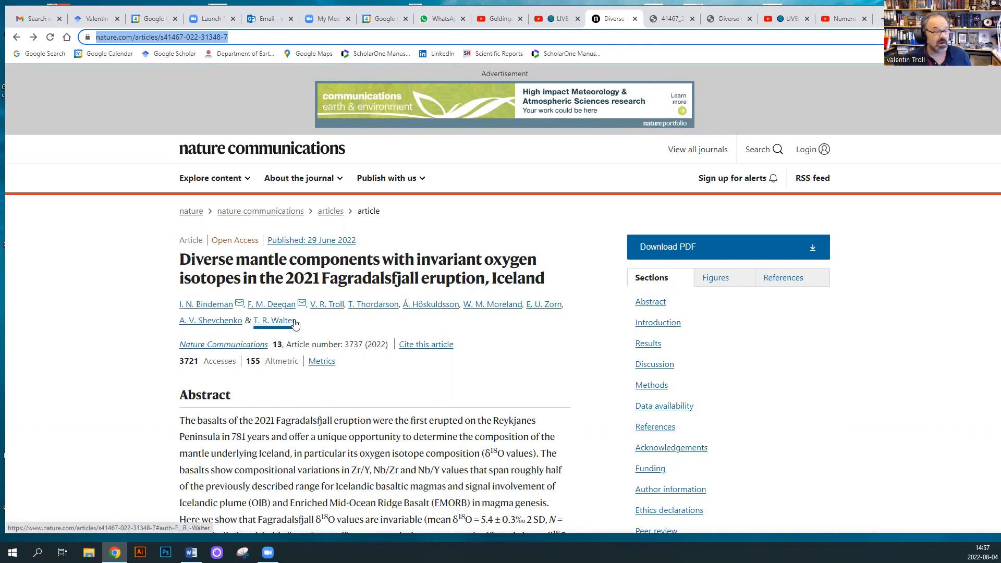
mouse_move(401, 314)
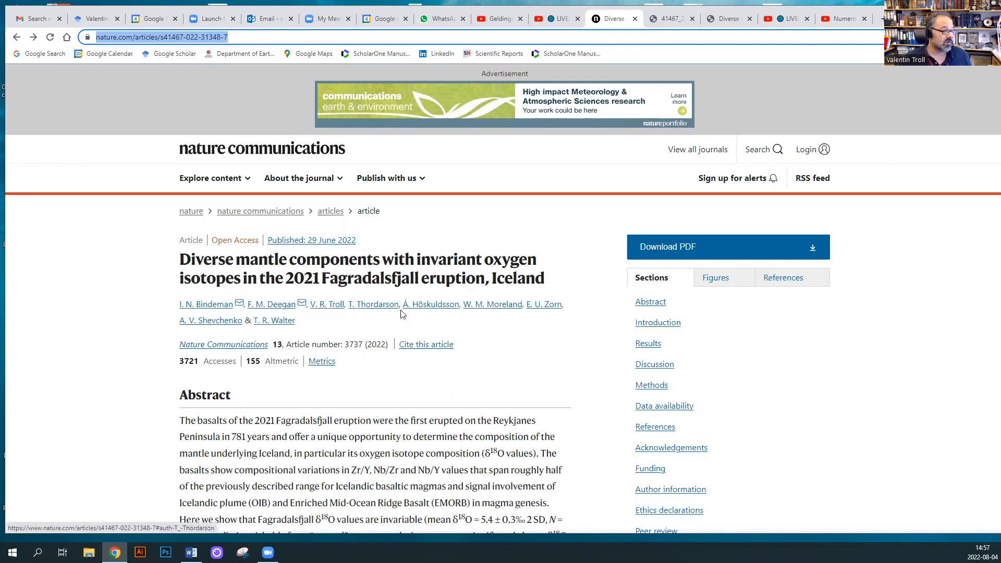
mouse_move(448, 317)
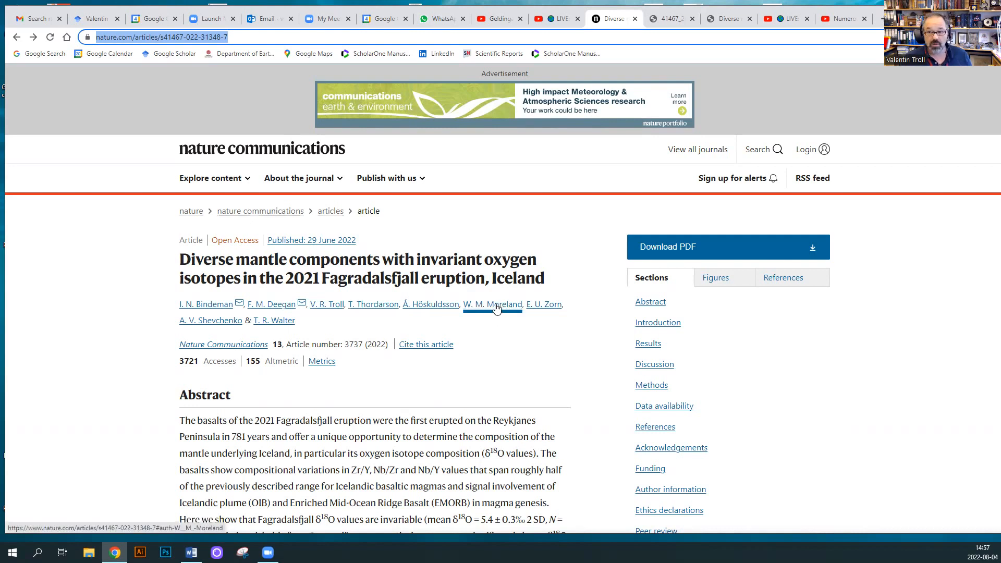
mouse_move(543, 324)
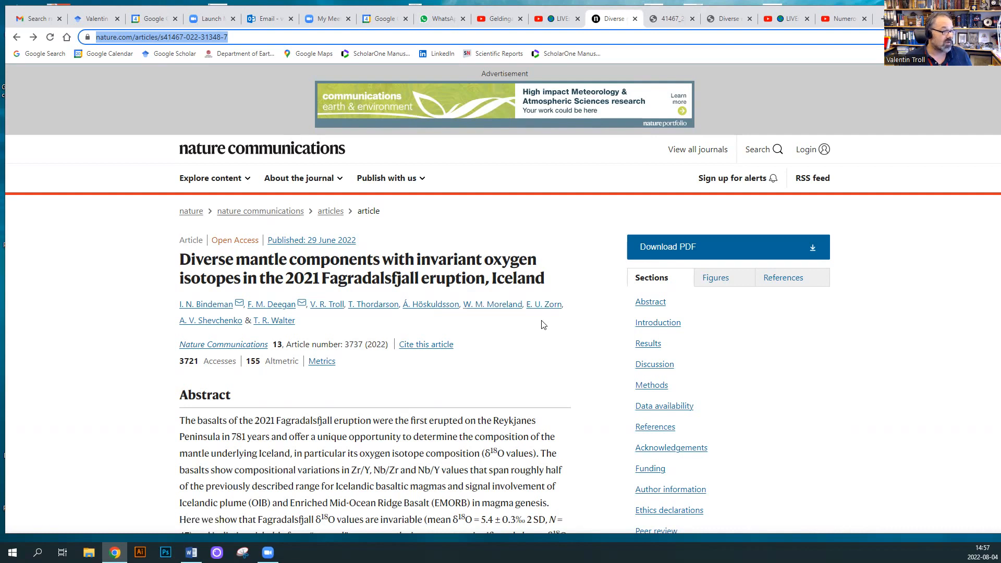
mouse_move(540, 306)
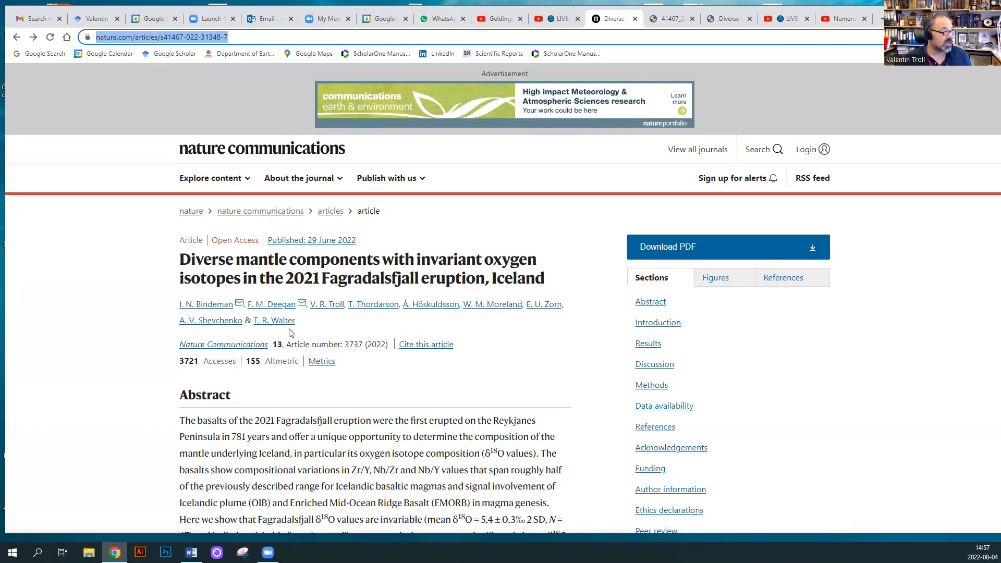
mouse_move(327, 326)
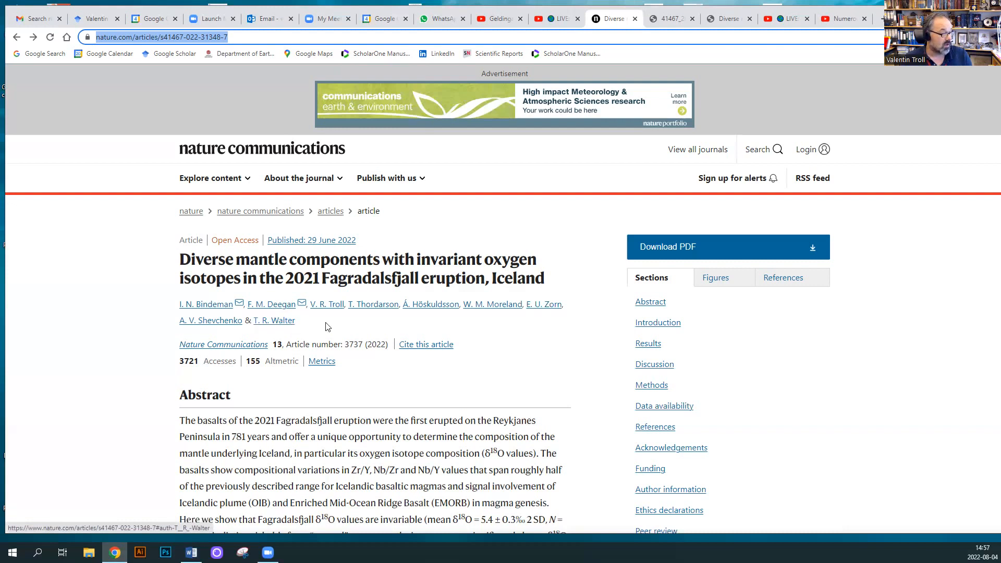
scroll("down", 3)
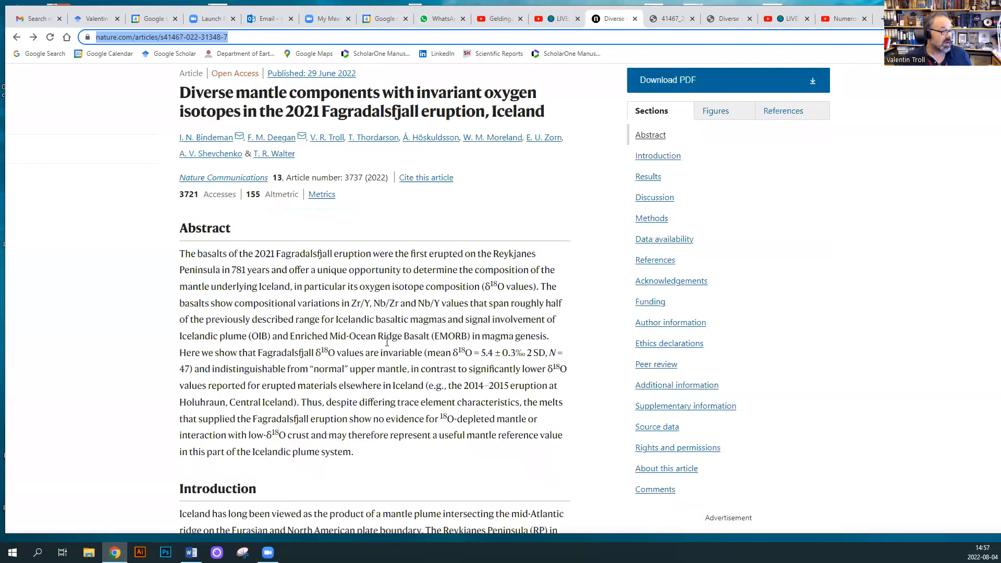
Step: Scroll to Figure 1 on page 2 and zoom from 150% to 175%
scroll("down", 3)
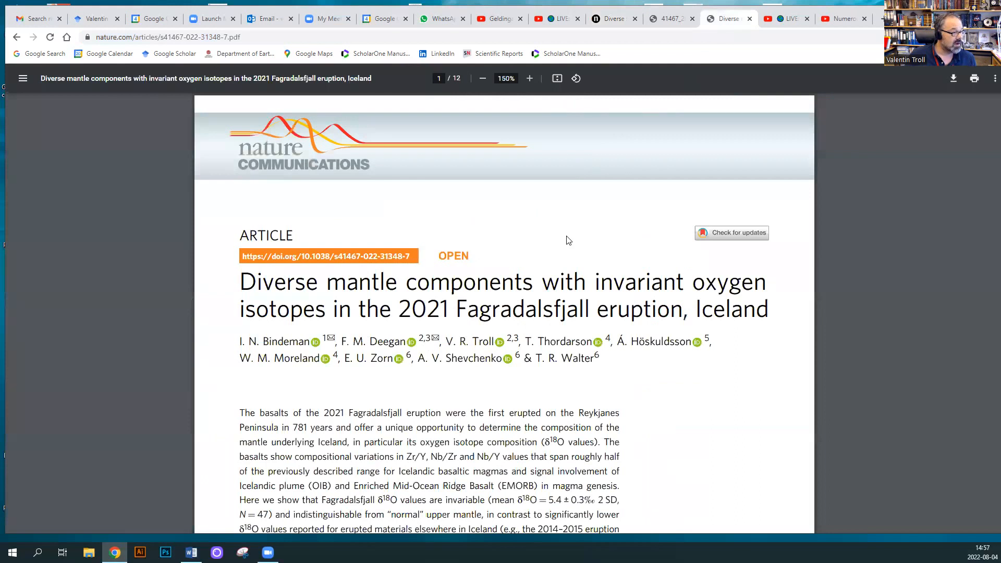
scroll("down", 3)
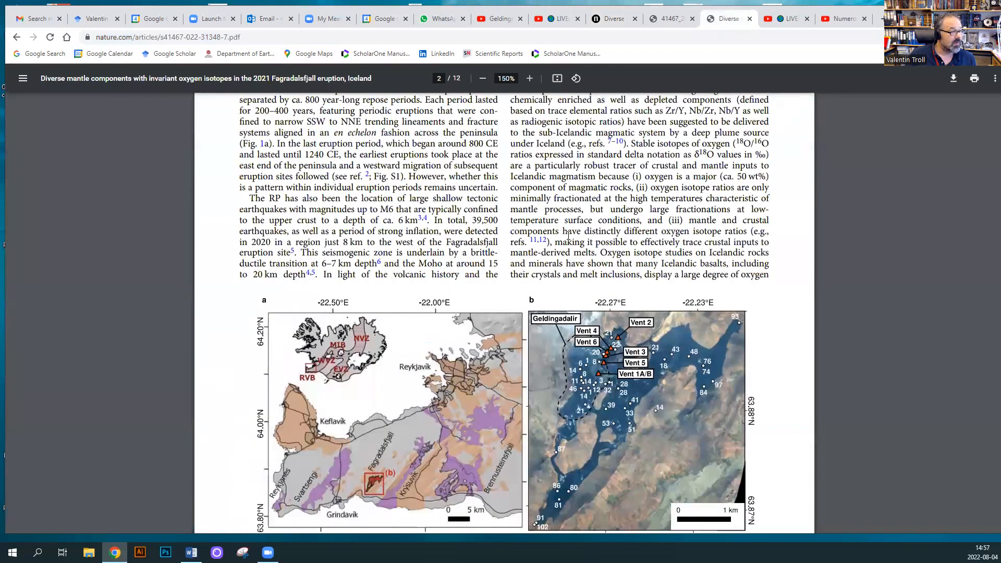
scroll("down", 3)
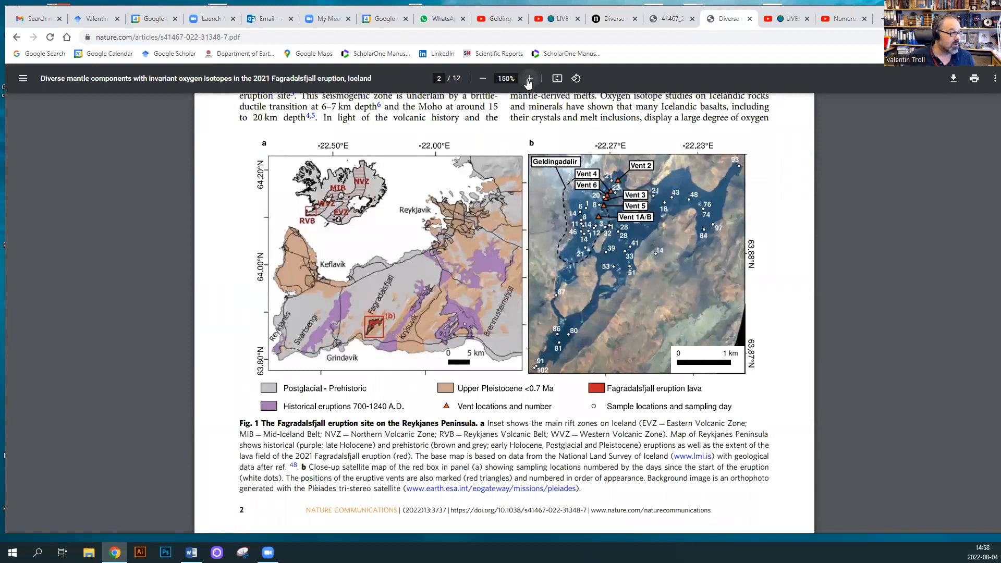
left_click(529, 78)
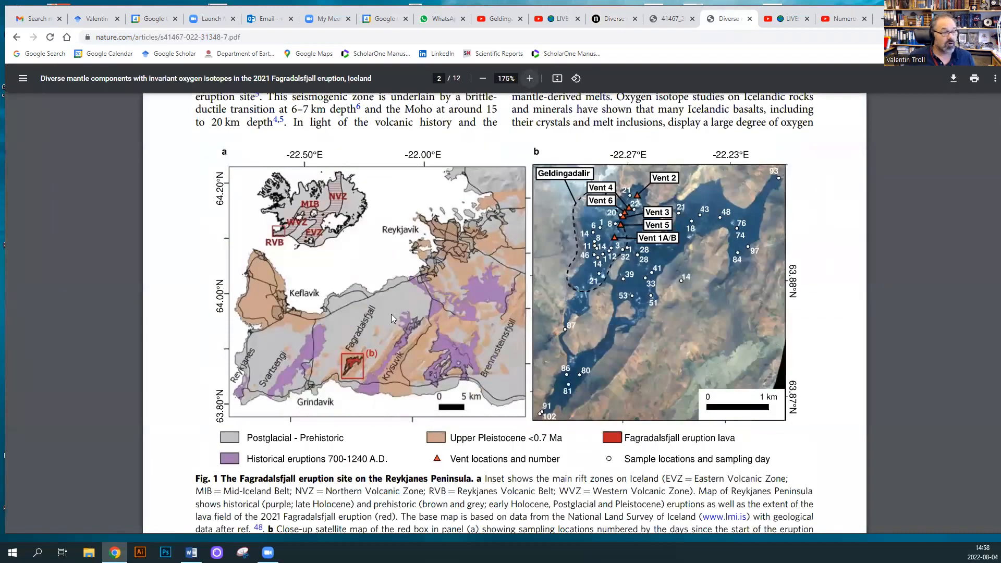
mouse_move(337, 352)
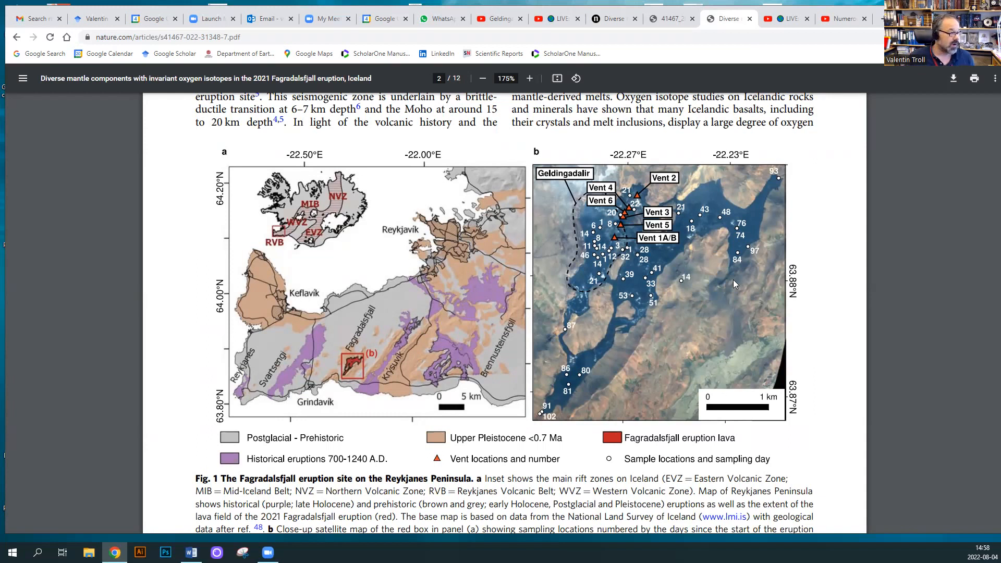
mouse_move(516, 343)
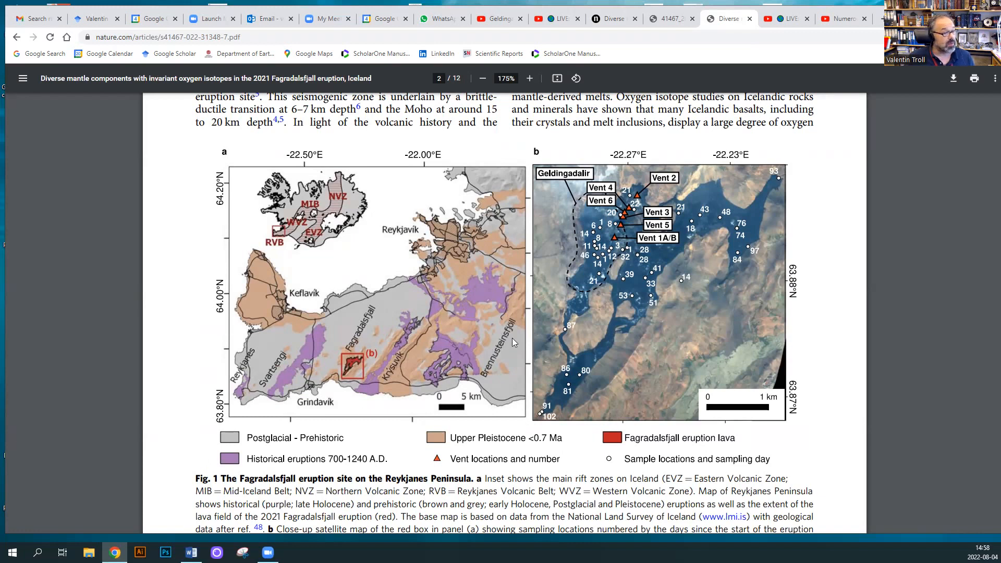
mouse_move(288, 393)
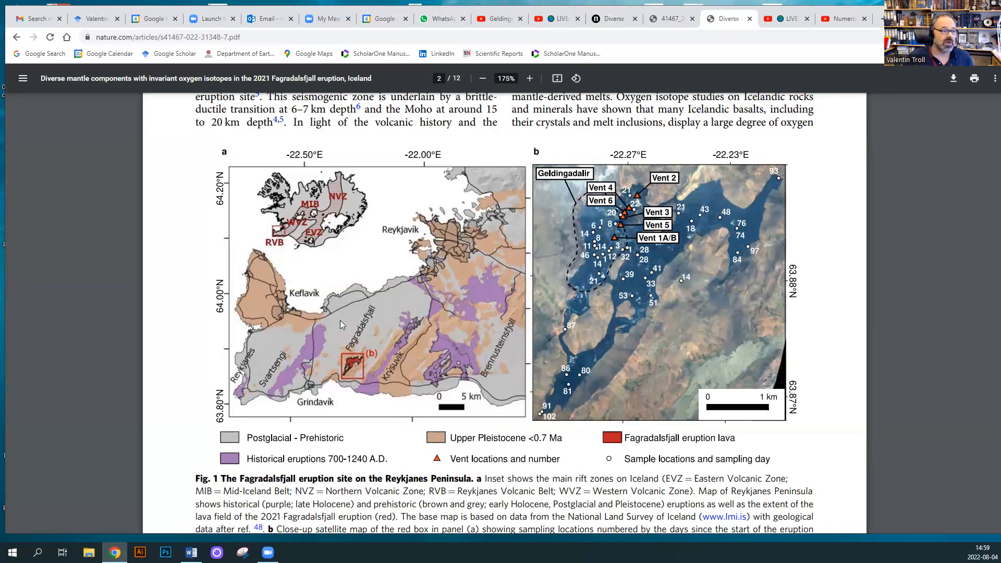
Step: Scroll from page 4 past Figure 3's time-series plots to page 6's trace-element plots
scroll("down", 3)
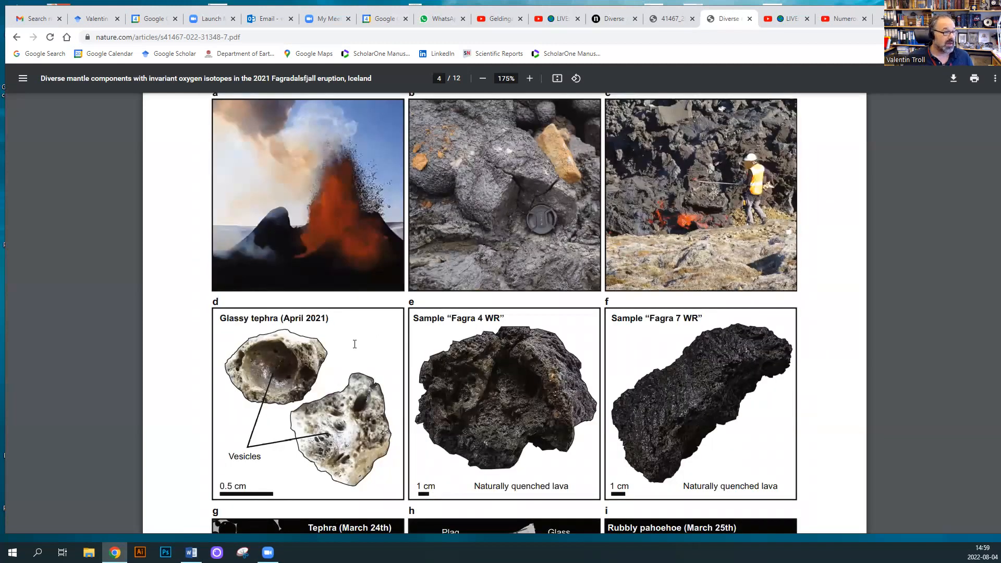
scroll("down", 3)
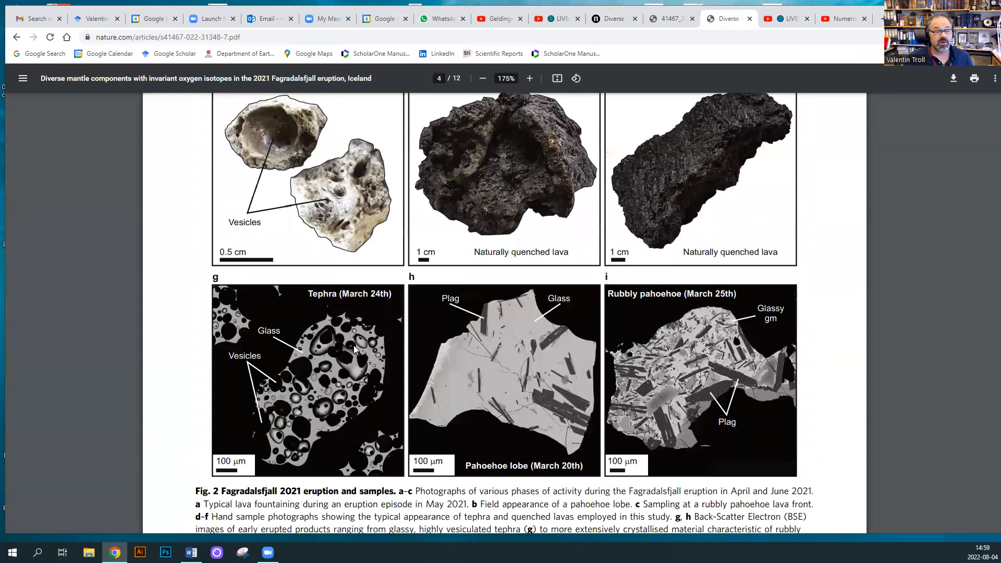
scroll("down", 3)
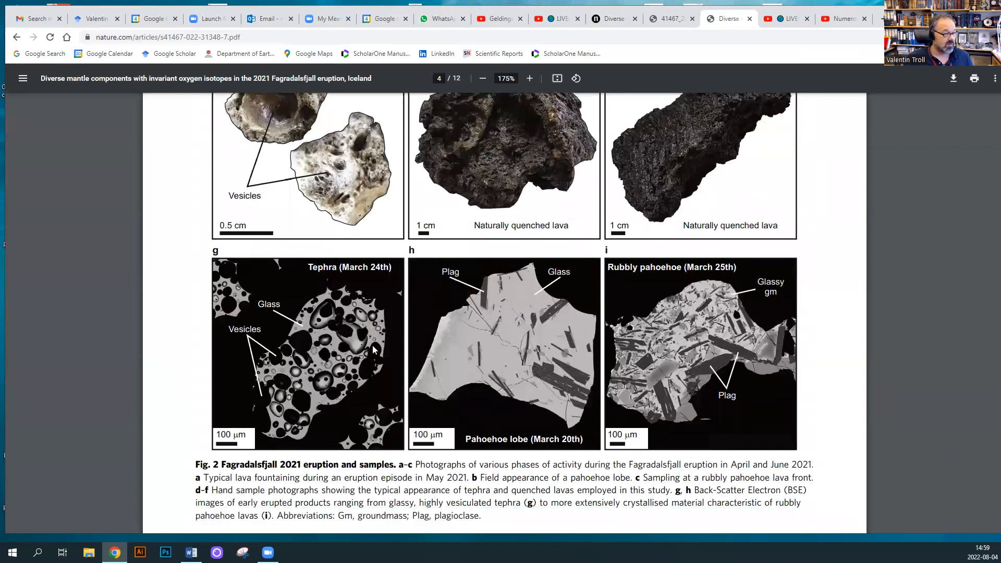
scroll("down", 3)
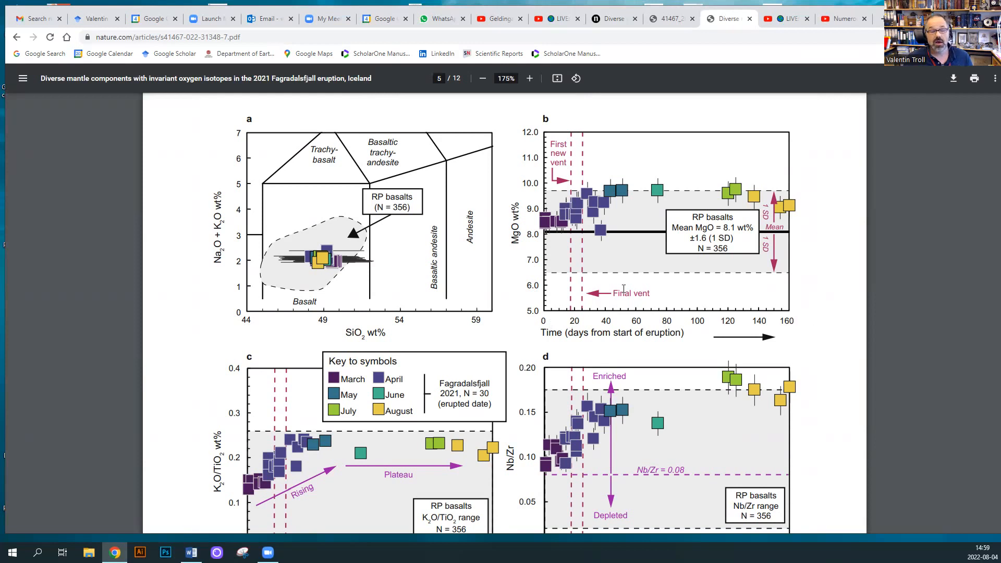
mouse_move(733, 199)
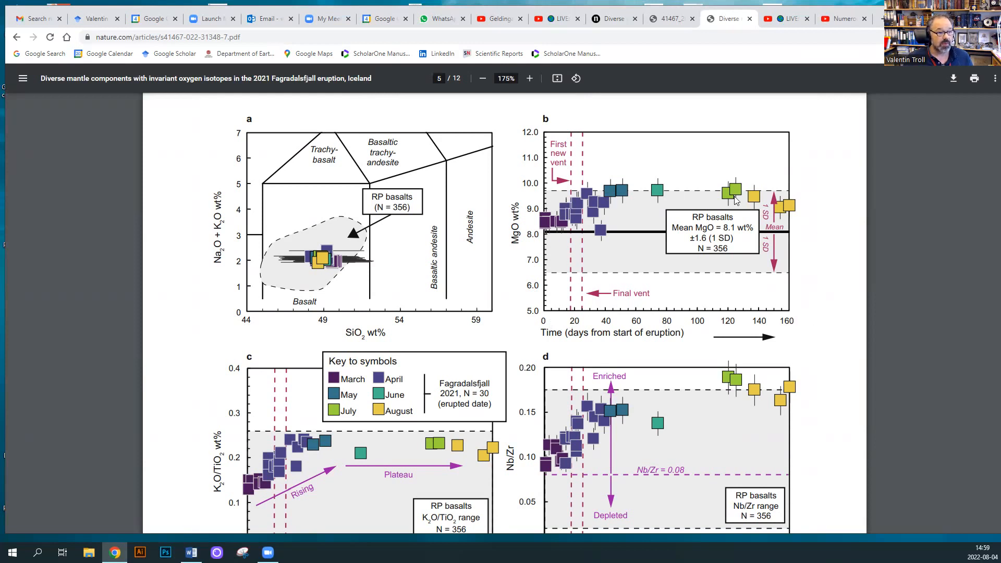
scroll("down", 3)
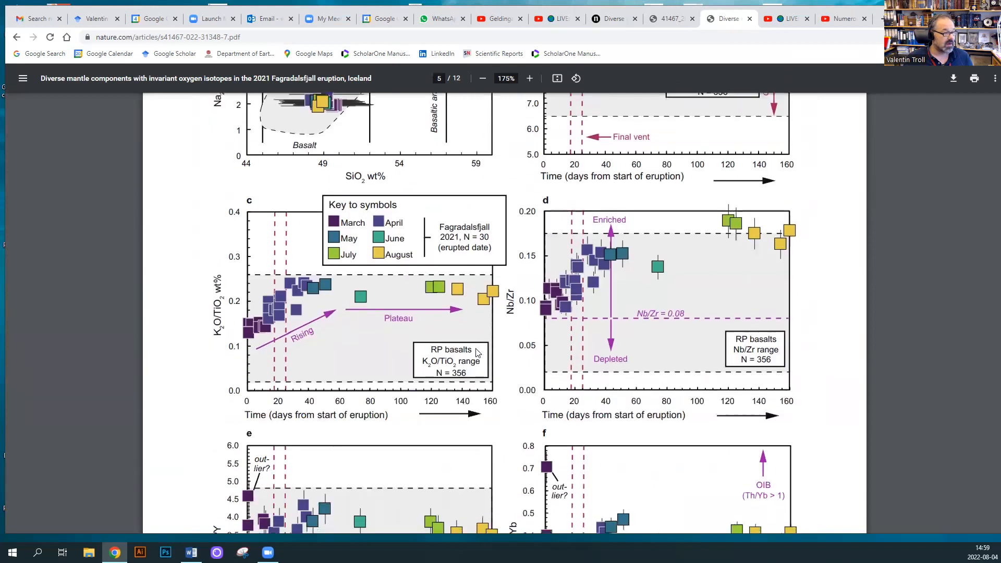
mouse_move(363, 352)
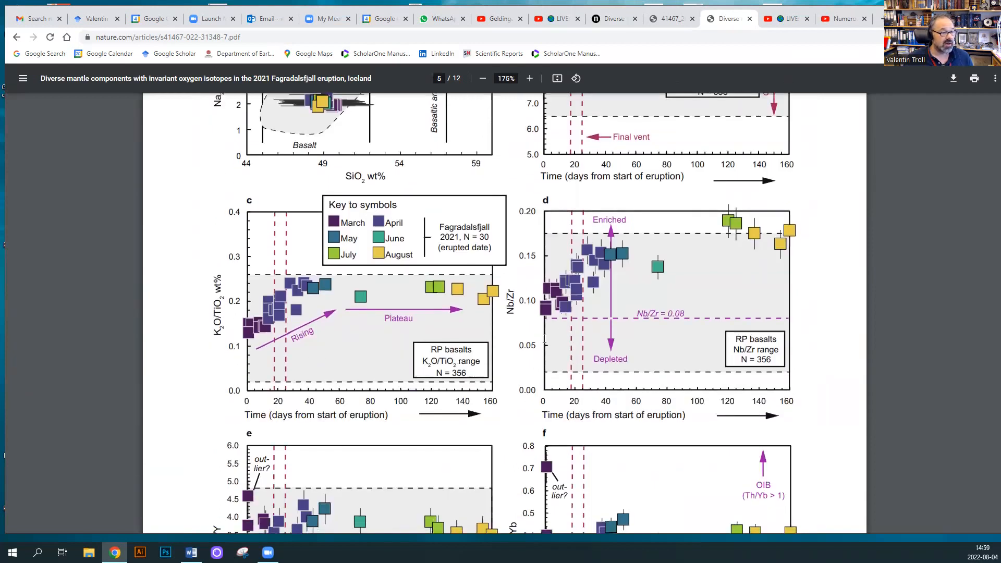
mouse_move(552, 316)
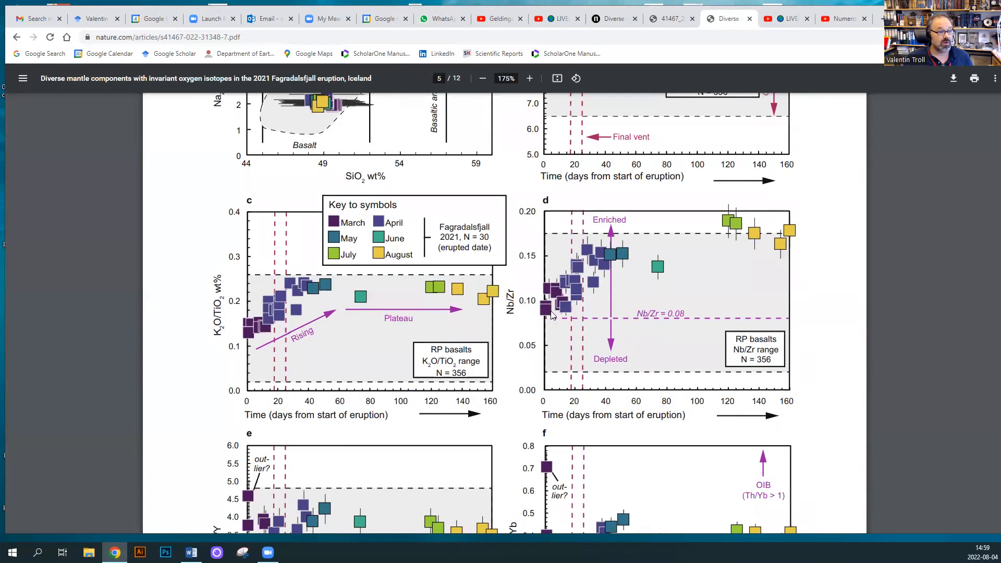
mouse_move(674, 251)
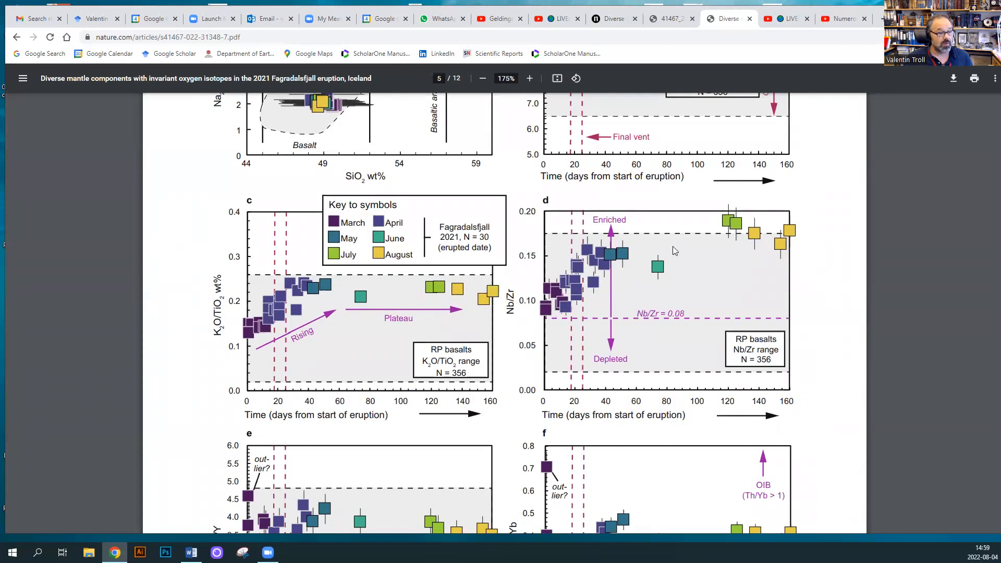
scroll("down", 3)
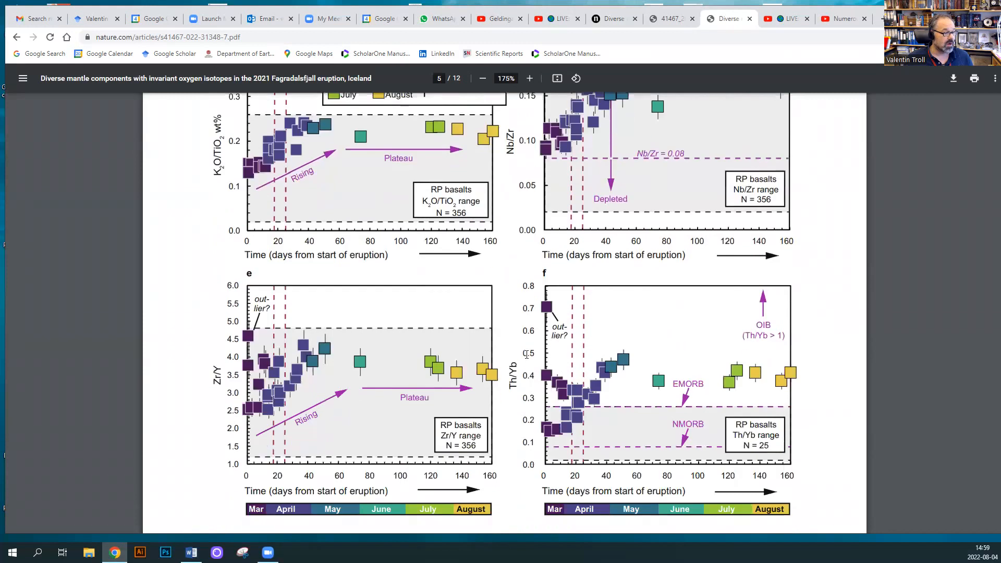
scroll("down", 3)
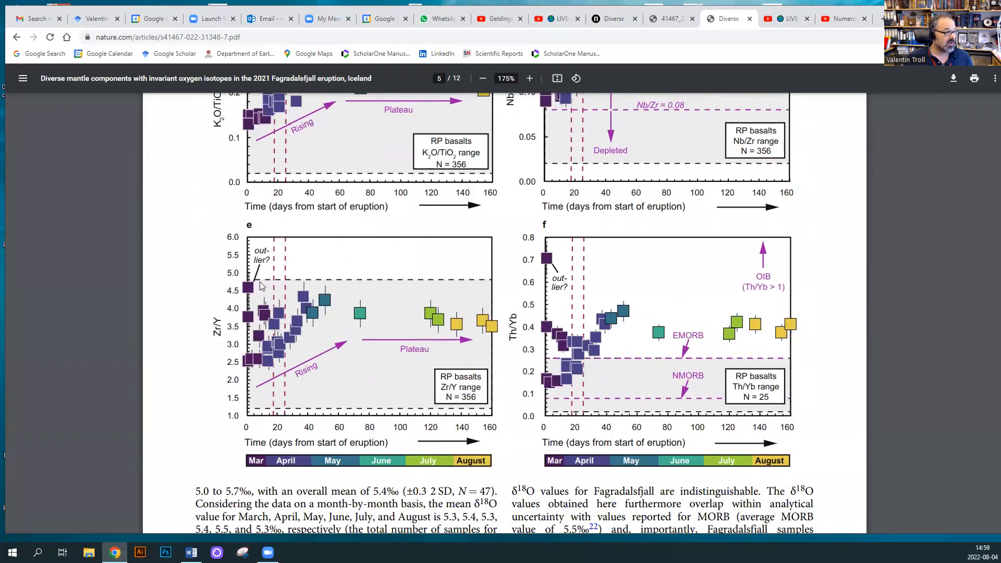
mouse_move(267, 333)
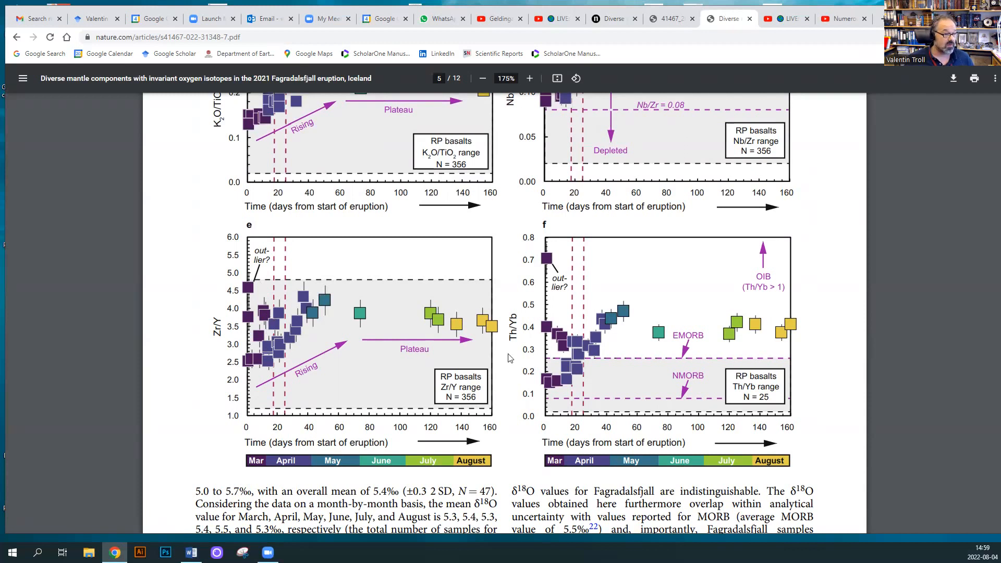
mouse_move(556, 368)
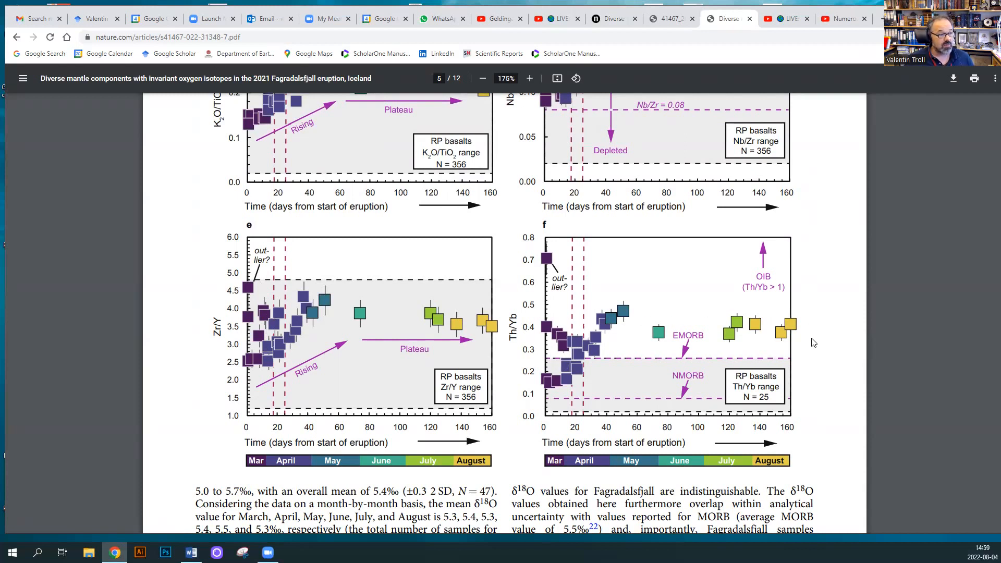
mouse_move(831, 338)
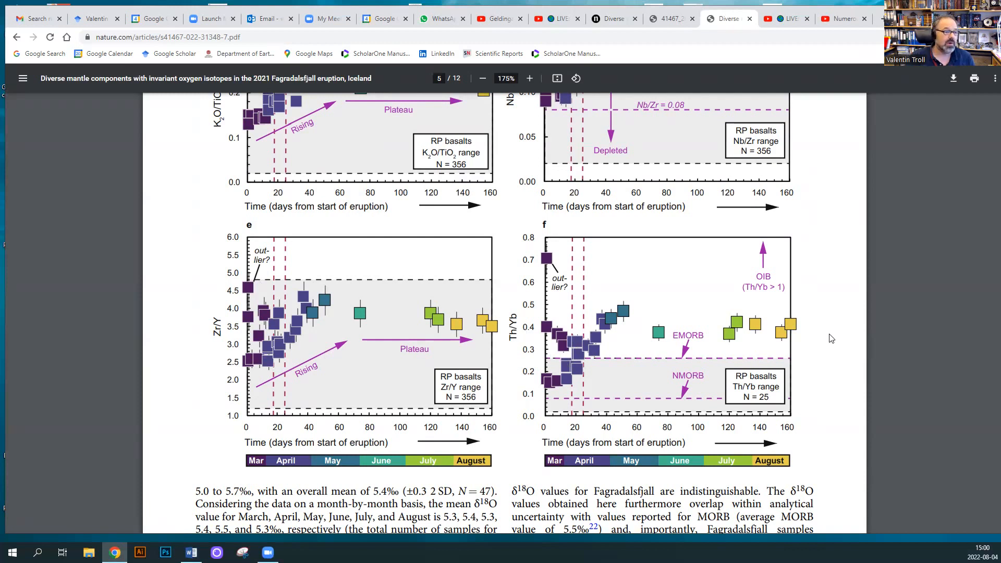
mouse_move(953, 337)
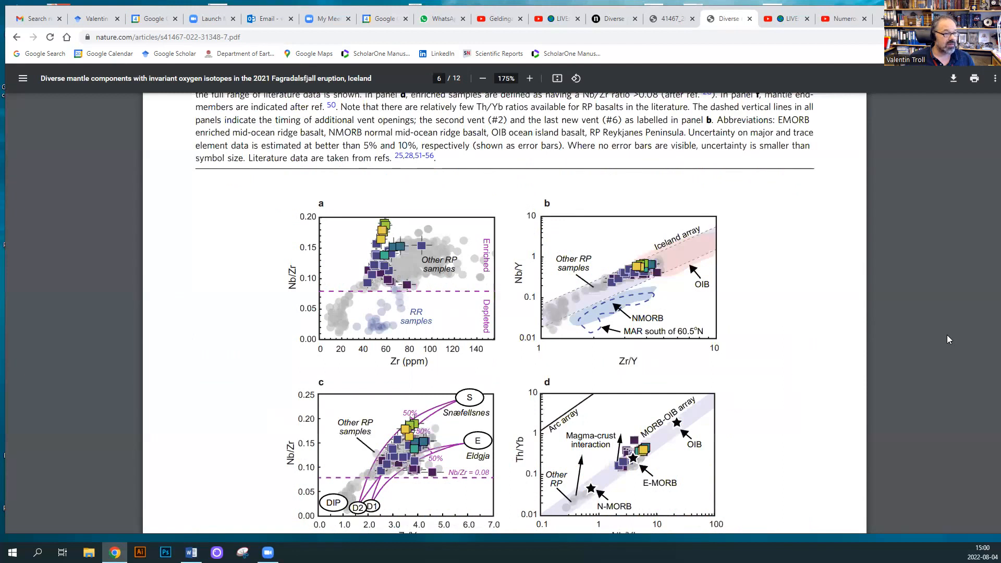
scroll("down", 3)
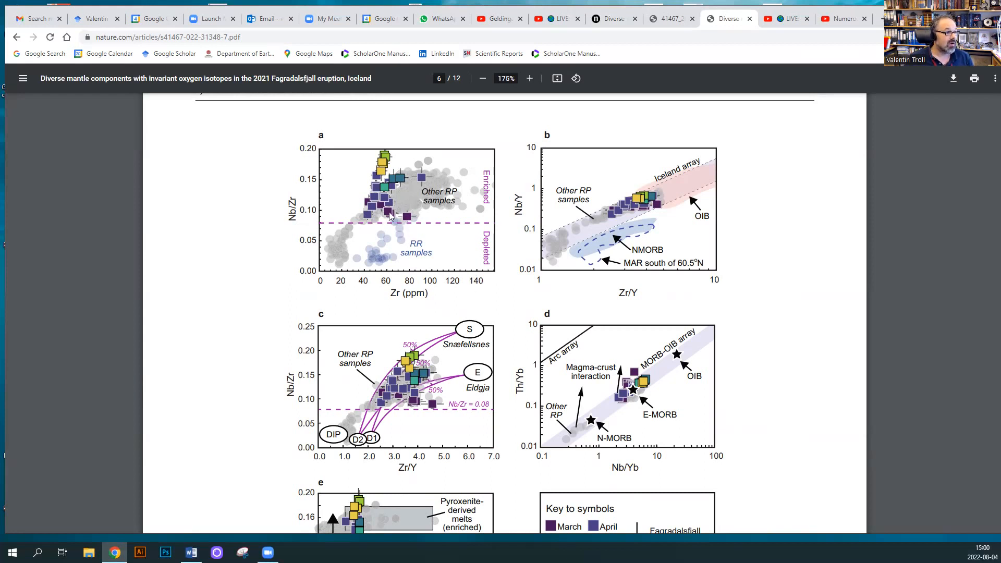
mouse_move(399, 191)
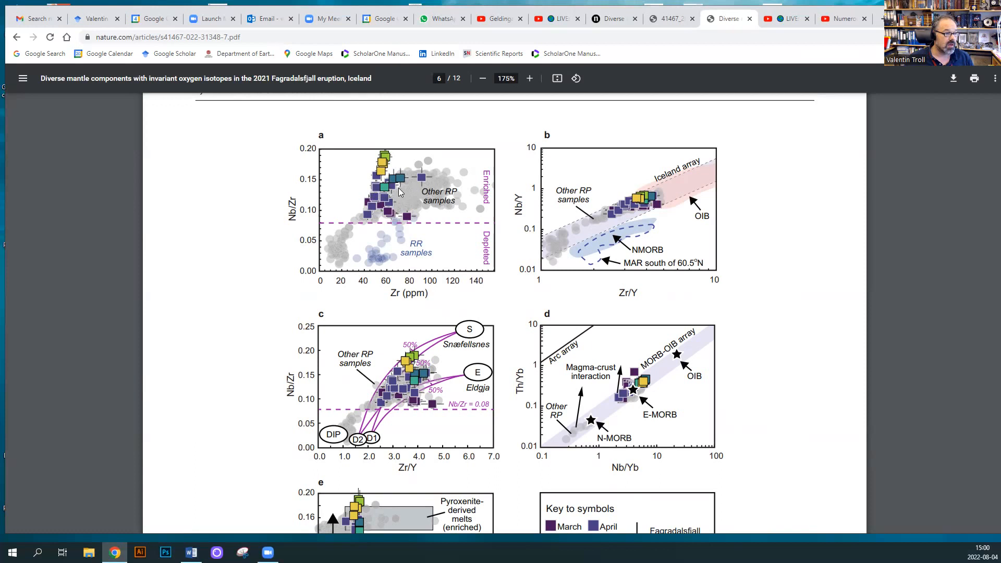
mouse_move(641, 222)
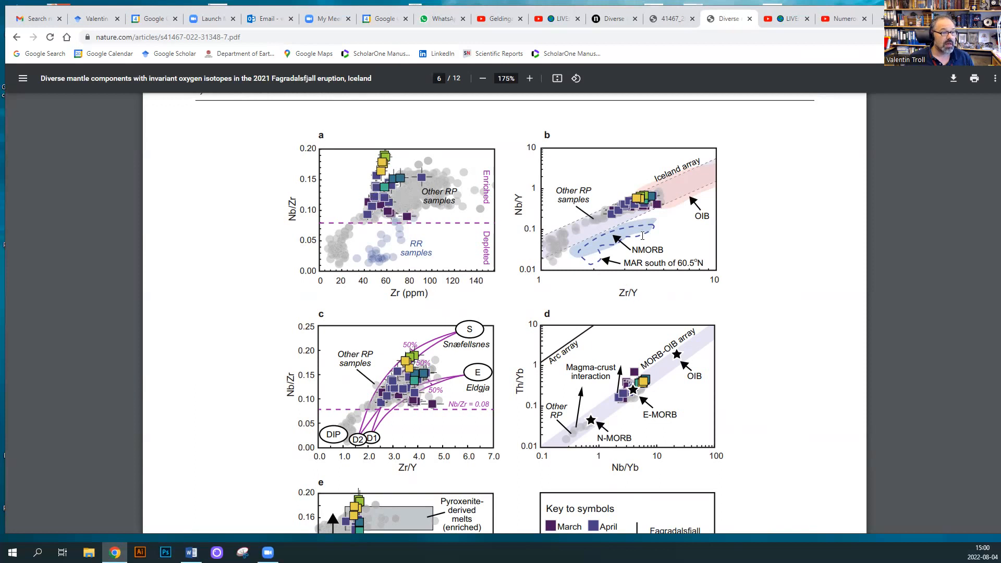
mouse_move(683, 188)
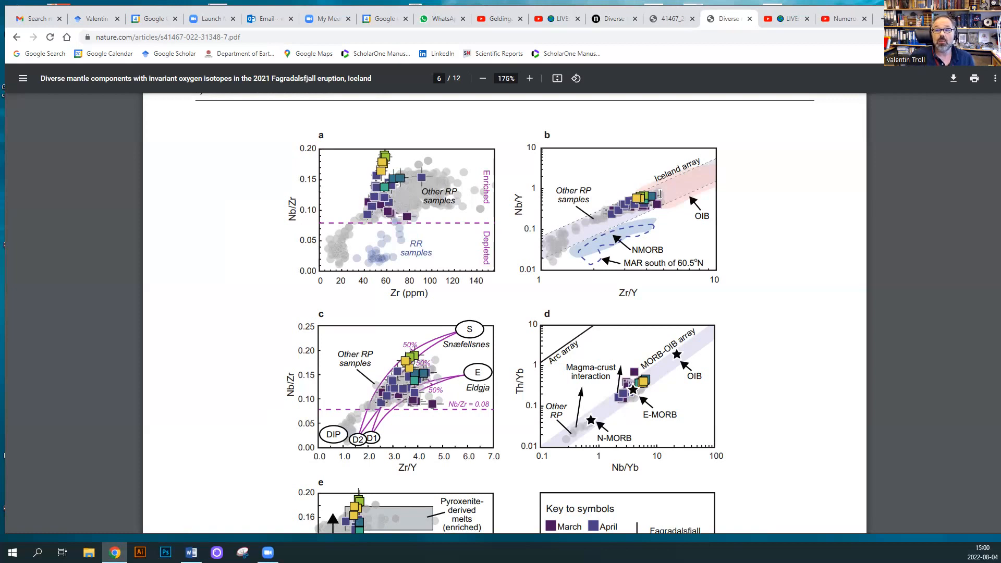
mouse_move(631, 175)
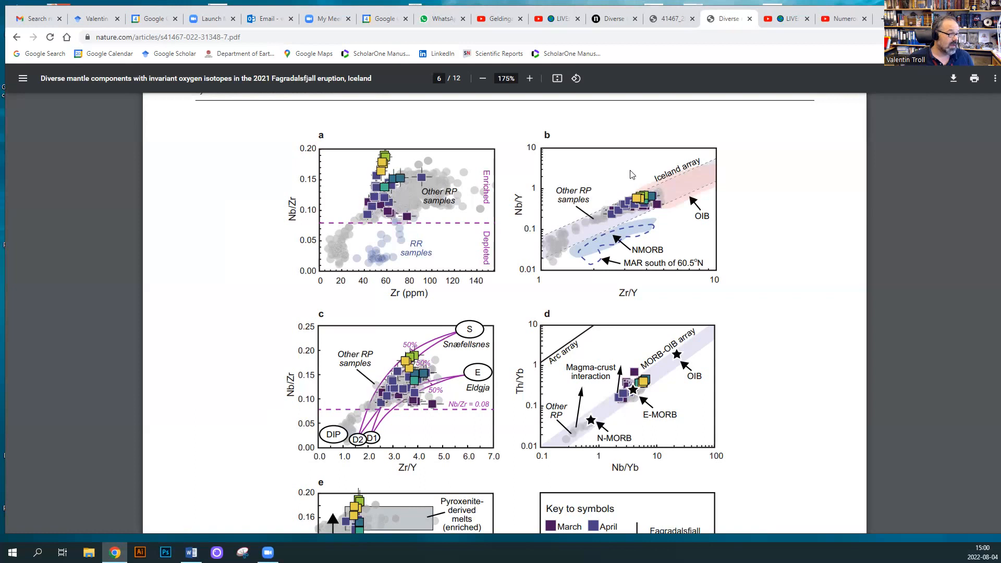
scroll("down", 3)
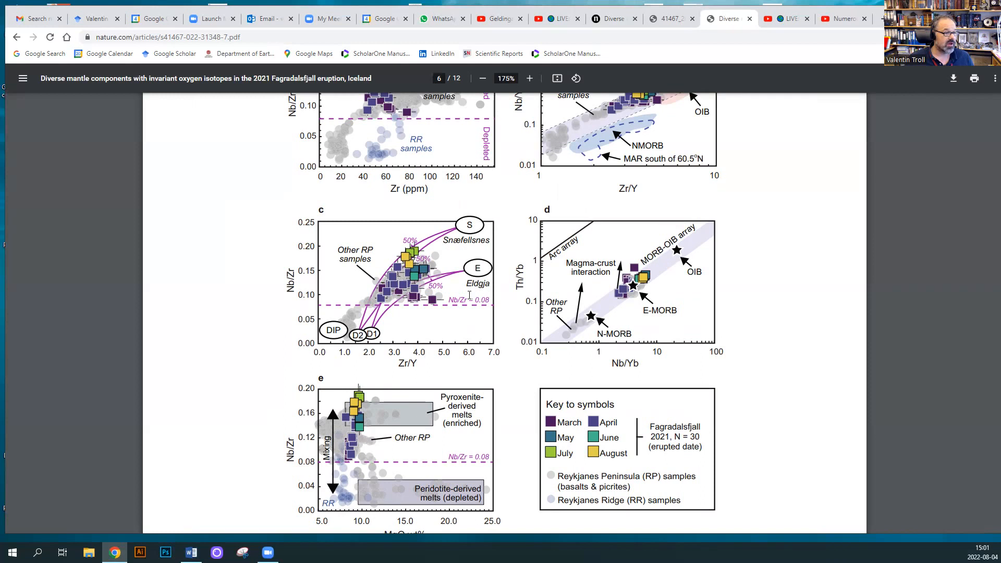
mouse_move(330, 343)
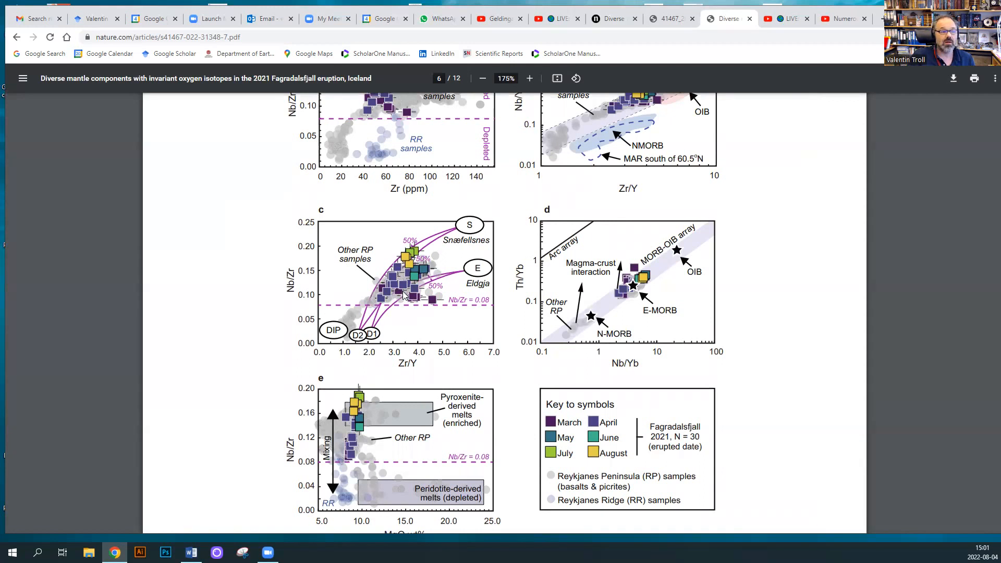
Step: Scroll past panel e and the Fig. 4 caption to page 7's Fig. 5
scroll("down", 3)
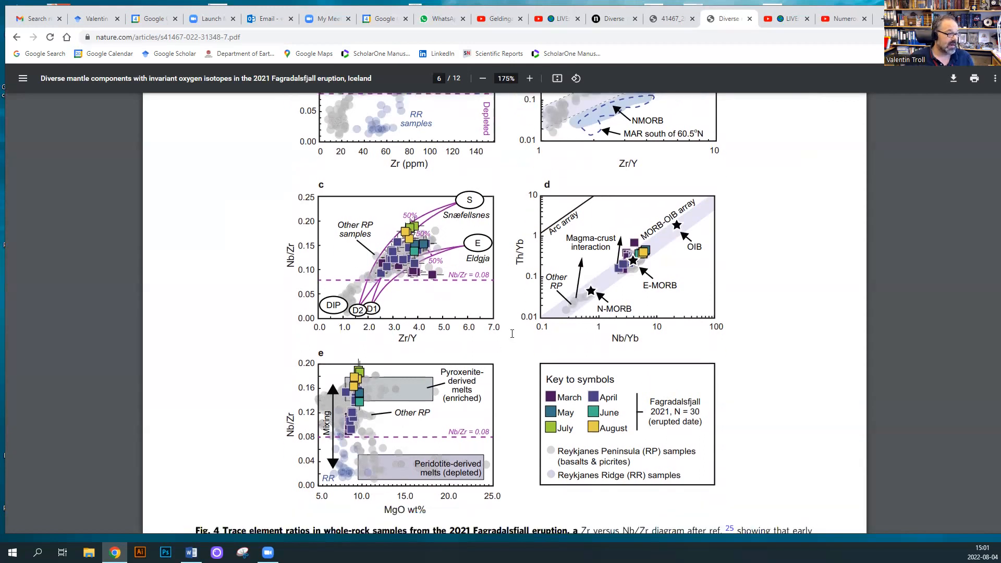
scroll("down", 3)
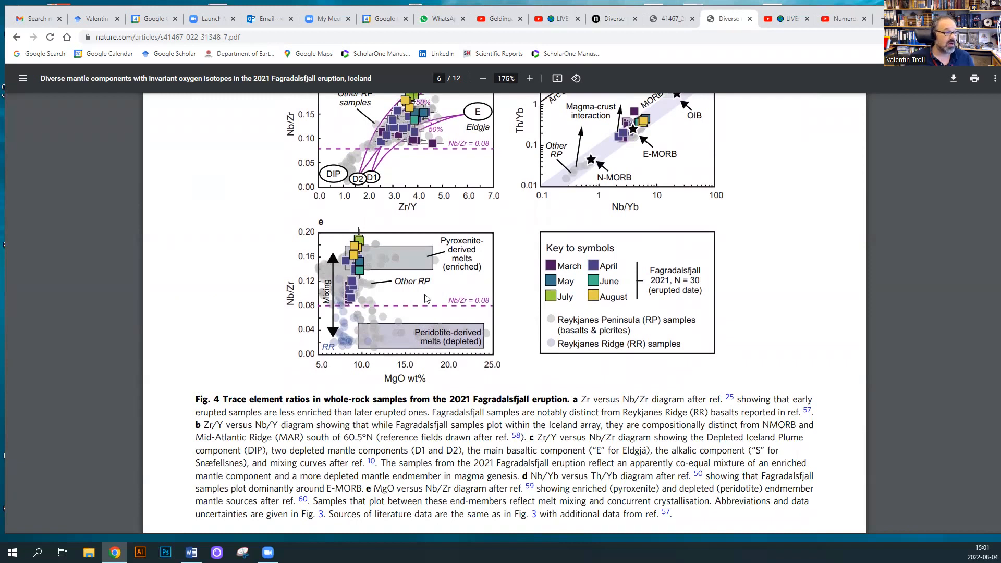
mouse_move(395, 262)
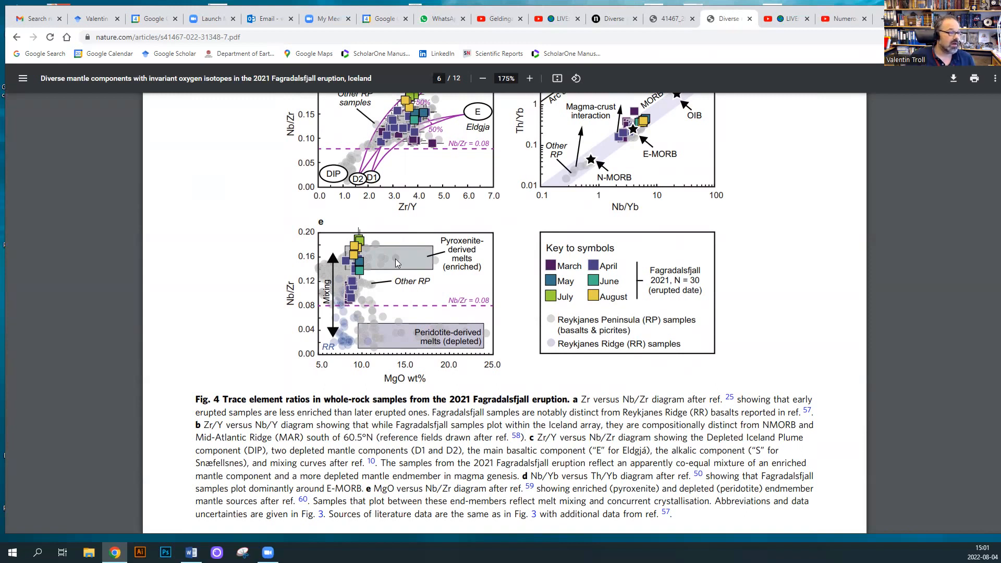
mouse_move(340, 320)
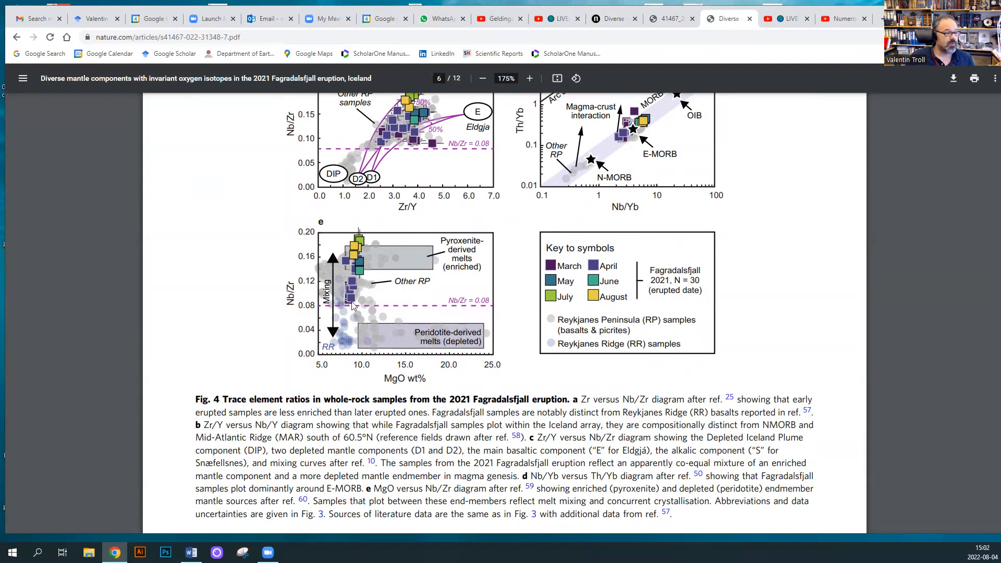
mouse_move(365, 251)
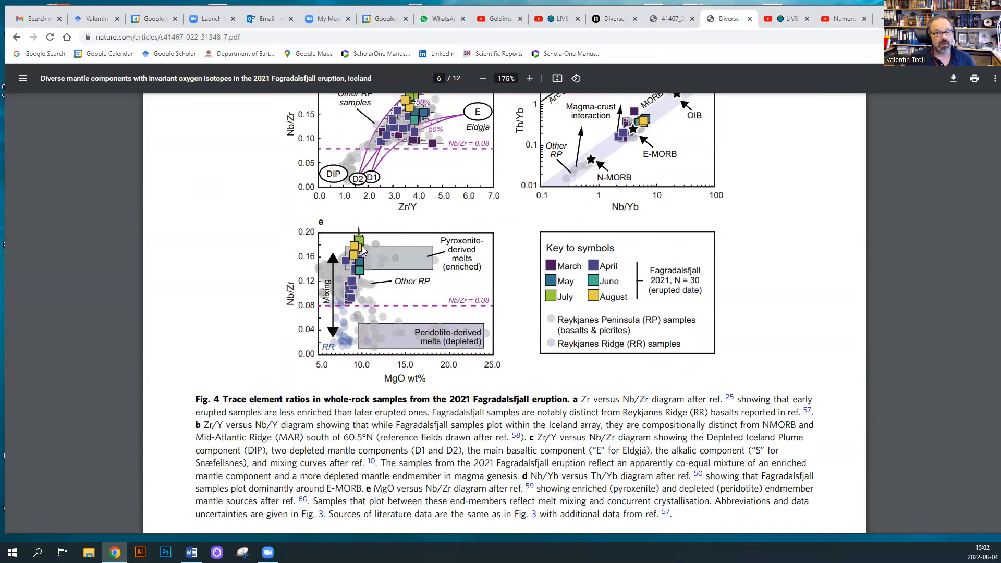
scroll("down", 3)
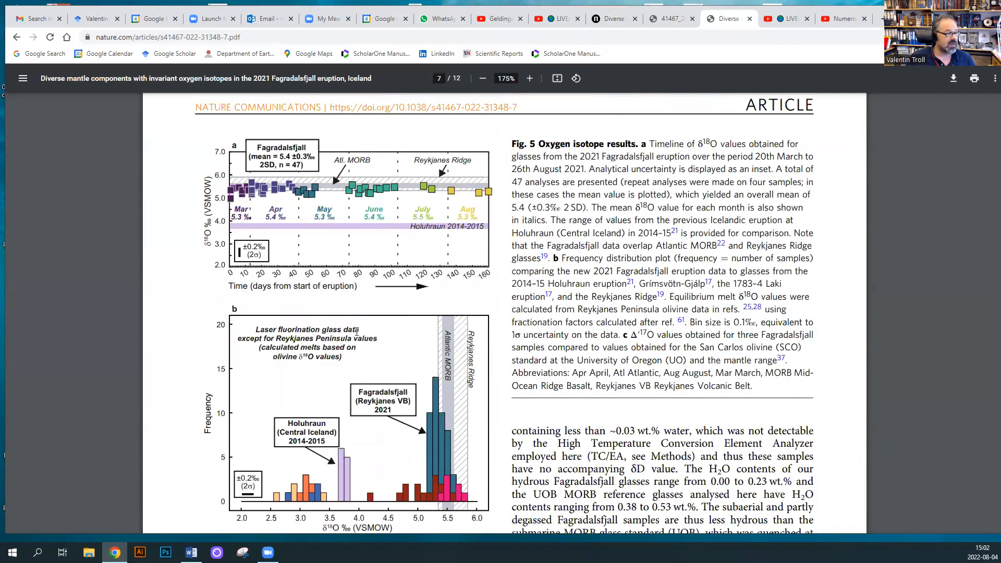
scroll("down", 3)
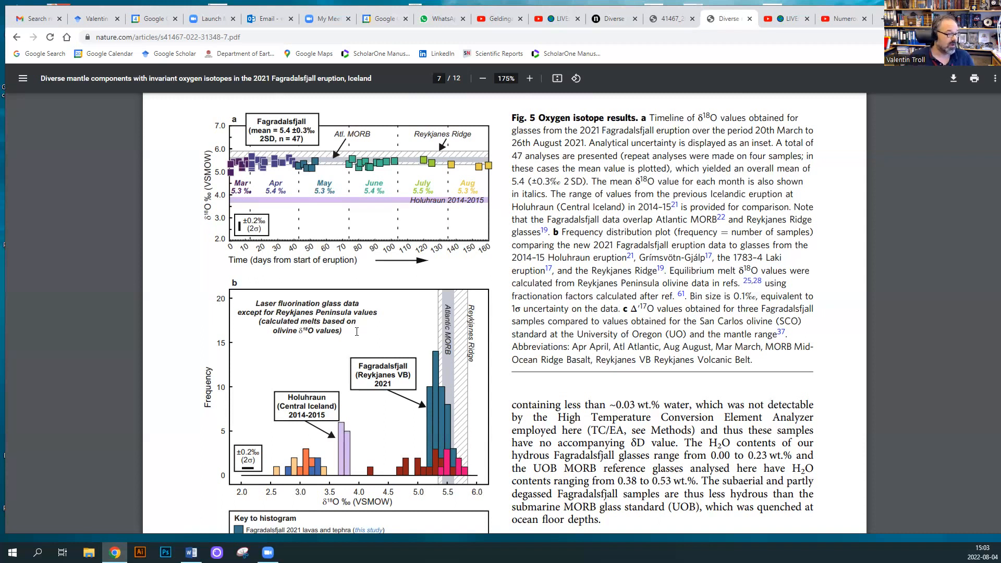
Step: Scroll from Fig. 5 to page 8 showing Fig. 6's hydrogen isotope plots
scroll("down", 3)
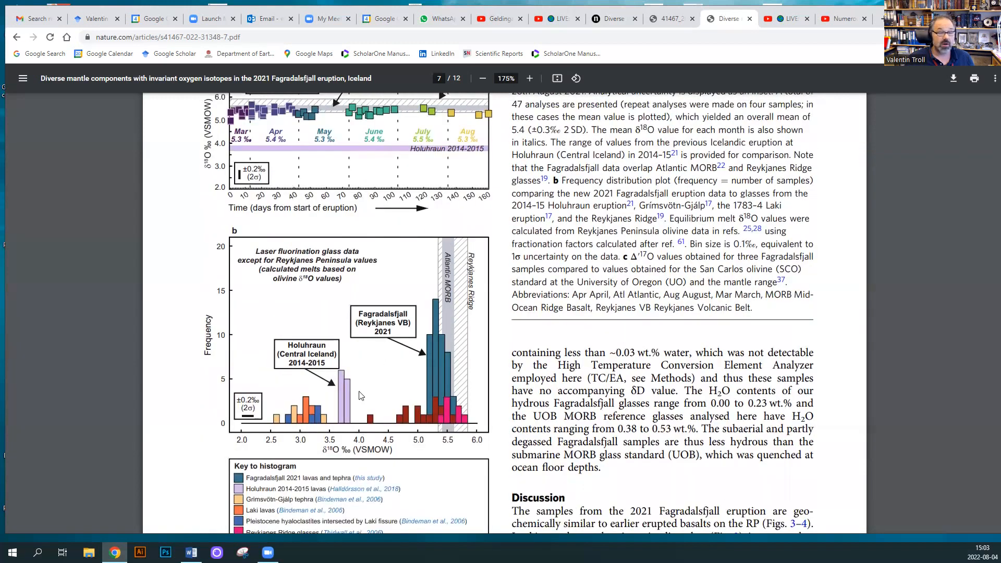
mouse_move(324, 390)
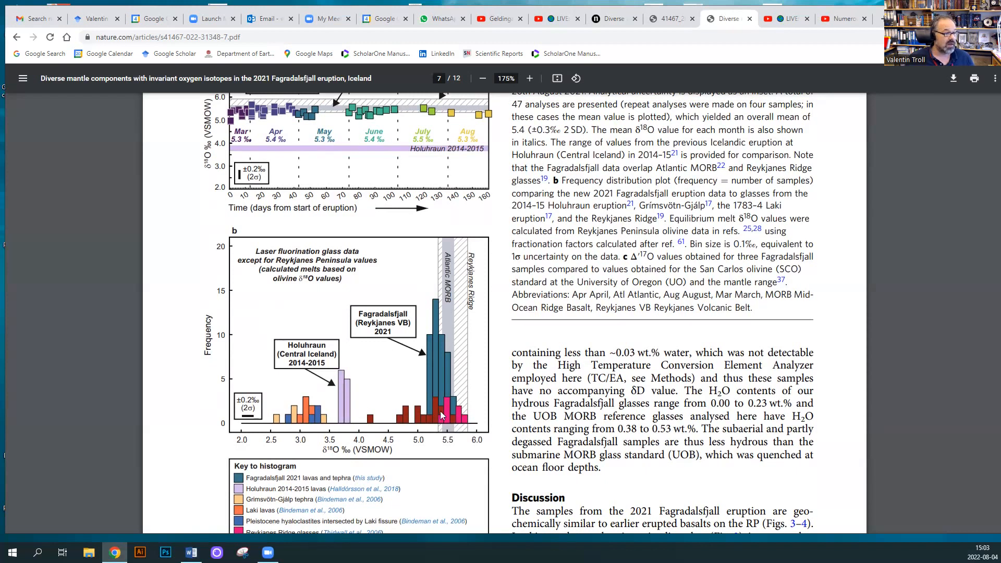
mouse_move(445, 394)
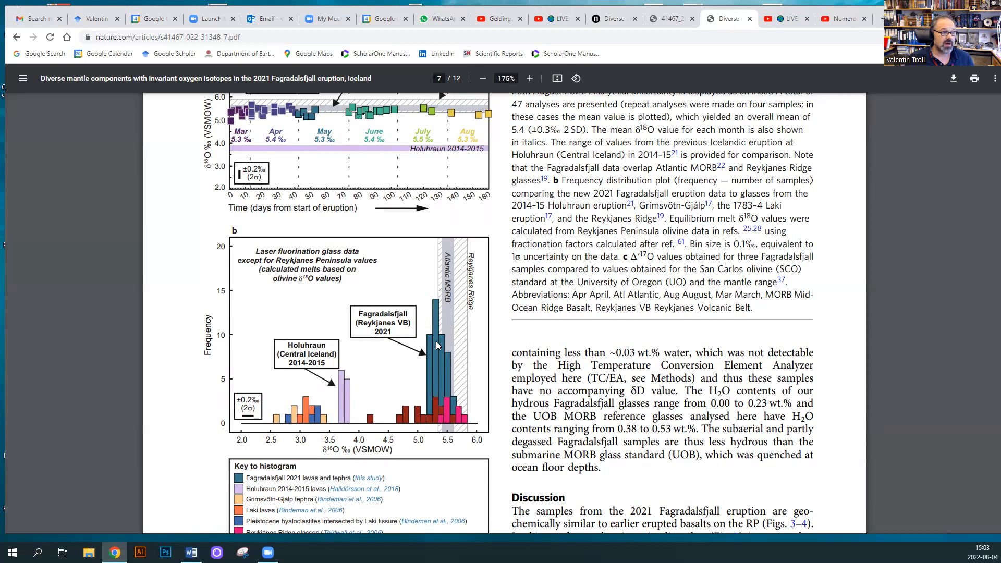
mouse_move(449, 347)
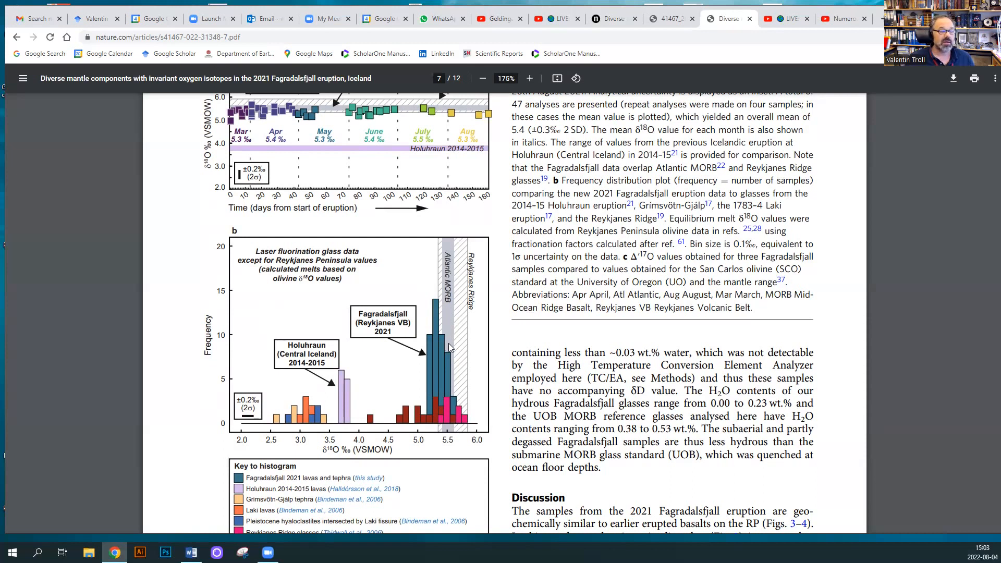
mouse_move(460, 361)
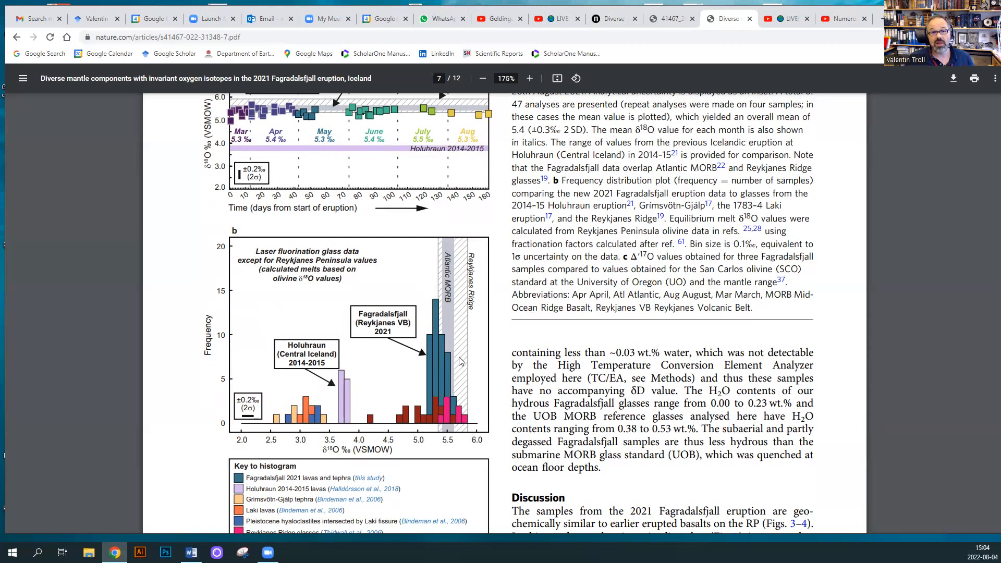
scroll("down", 3)
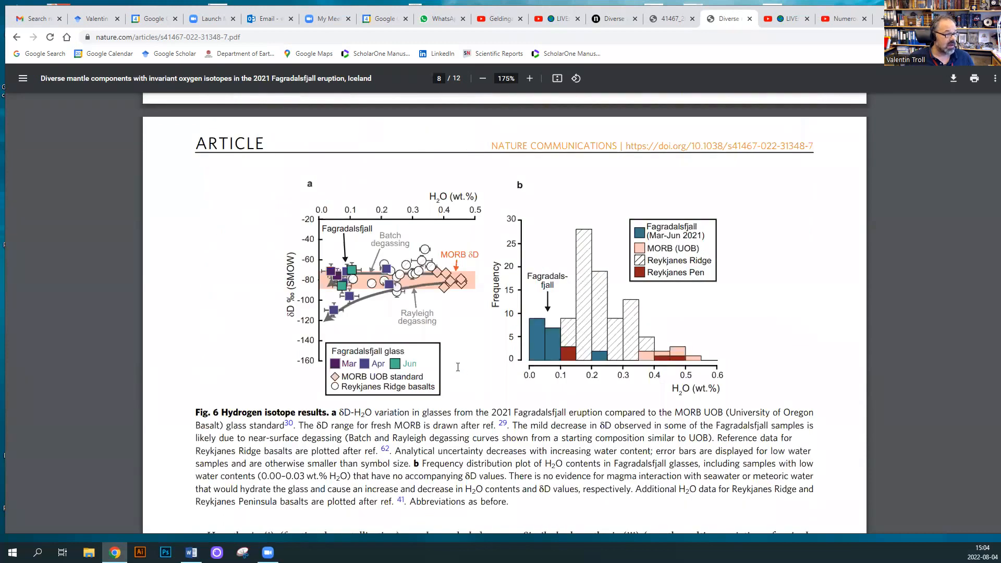
Step: Scroll to page 10 and past the Fig. 7 mantle diagram to its caption
scroll("down", 3)
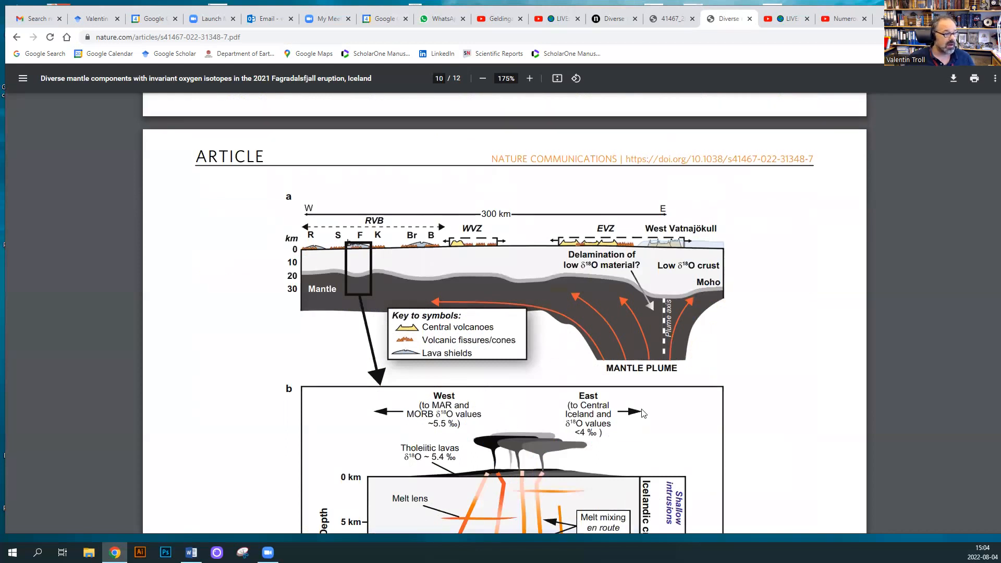
mouse_move(649, 354)
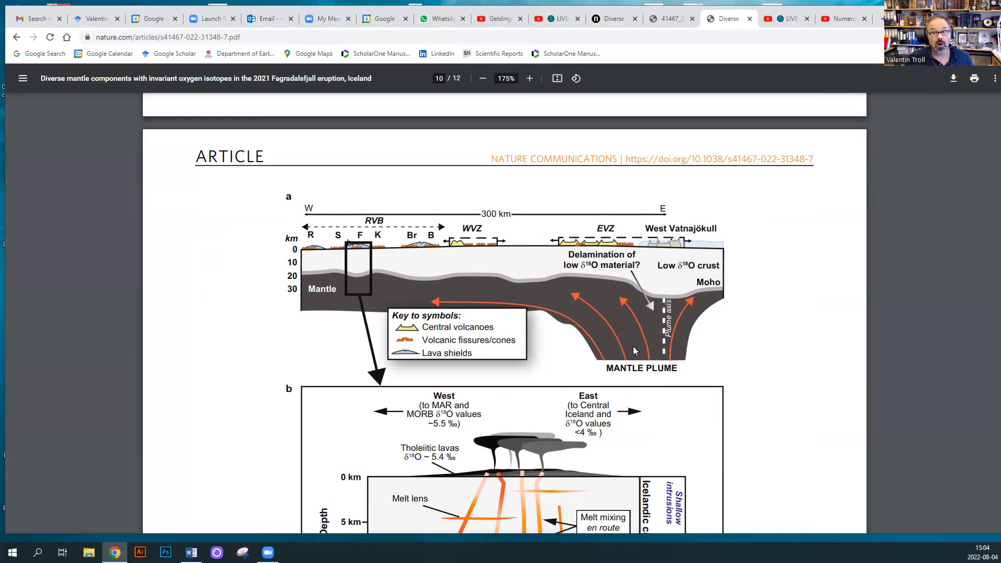
mouse_move(656, 288)
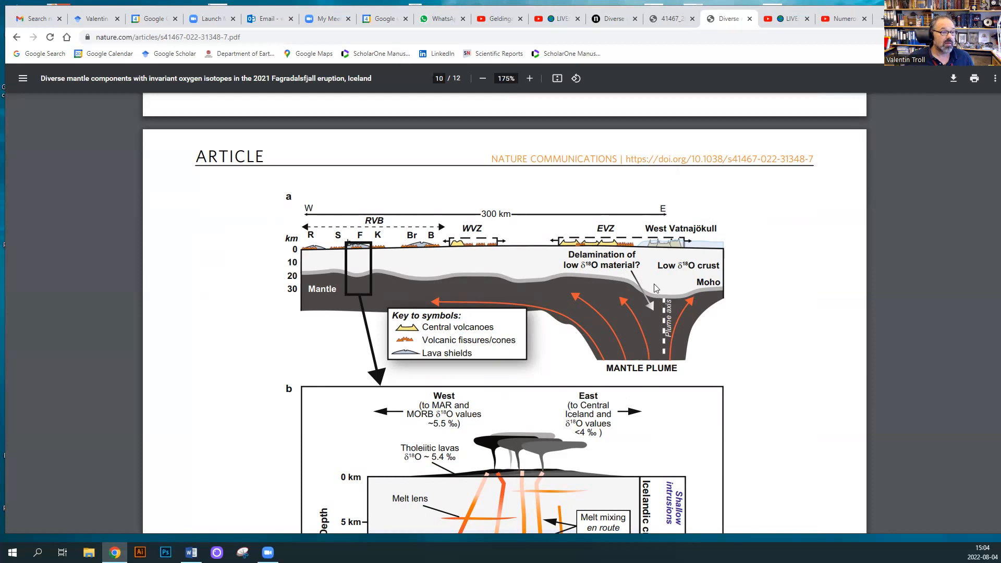
mouse_move(659, 287)
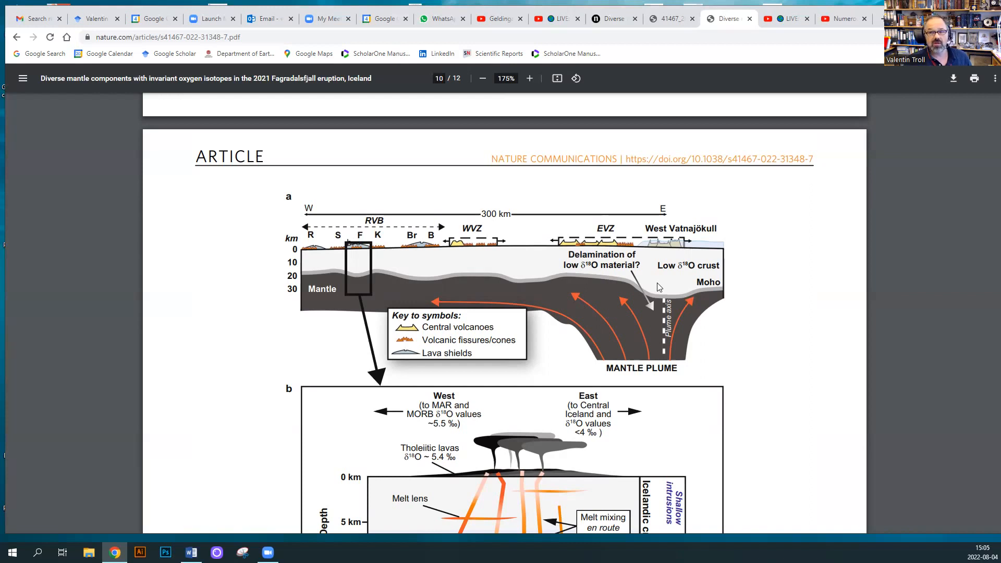
mouse_move(441, 258)
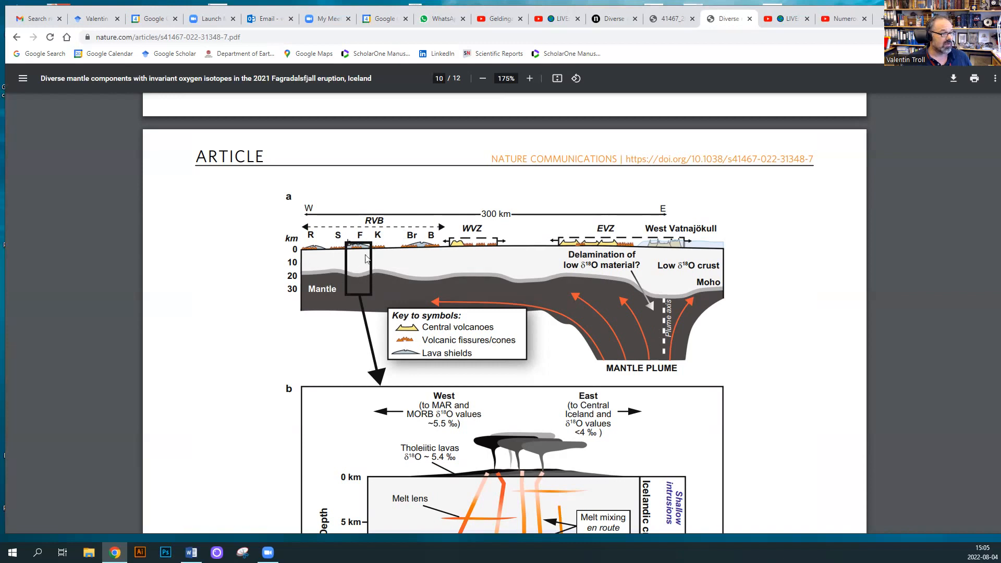
mouse_move(363, 292)
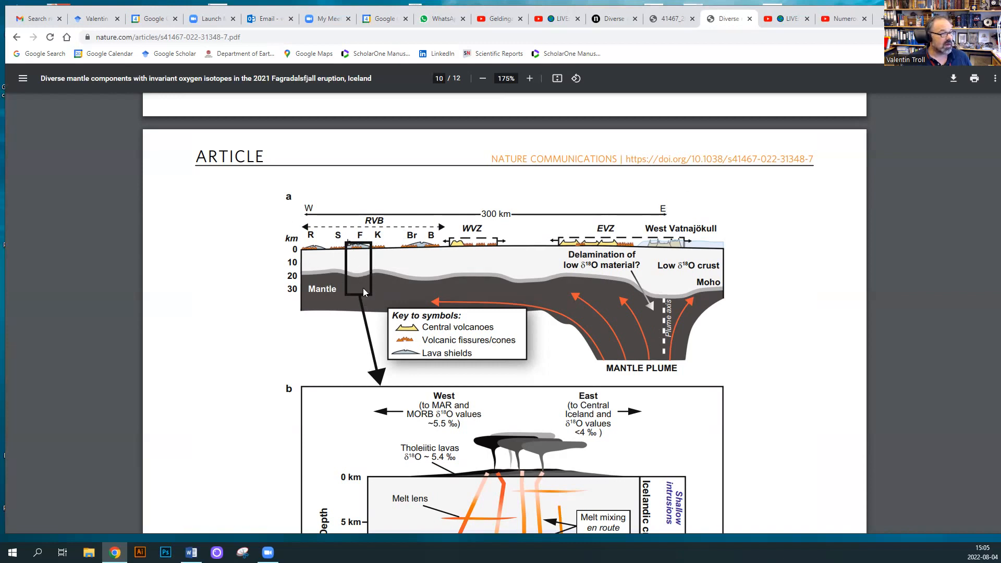
mouse_move(346, 281)
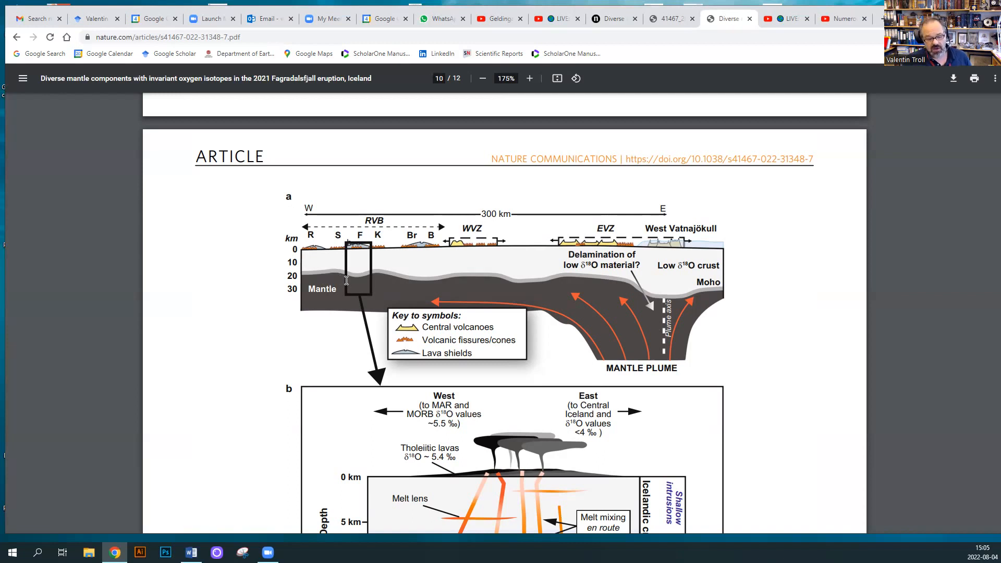
scroll("down", 3)
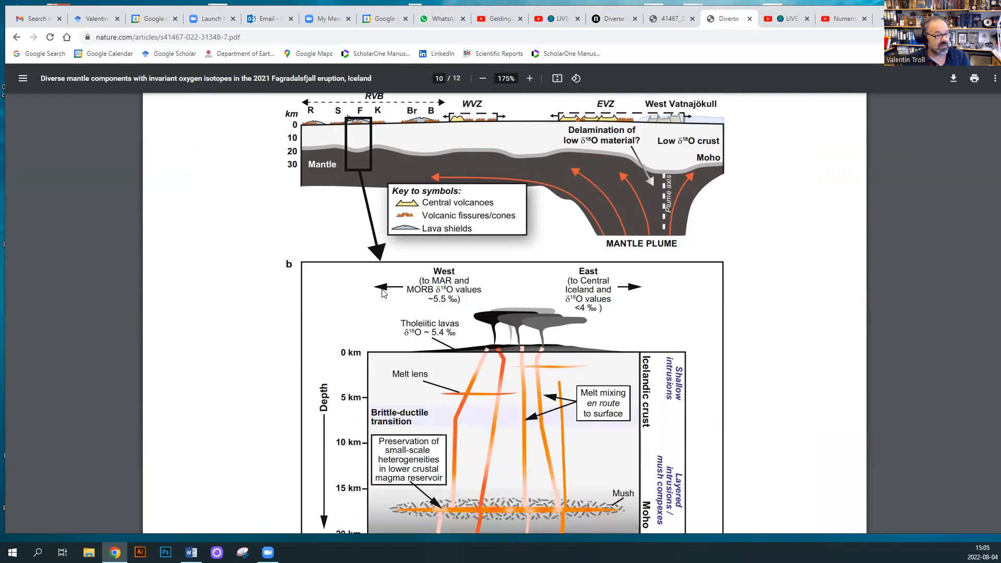
scroll("down", 3)
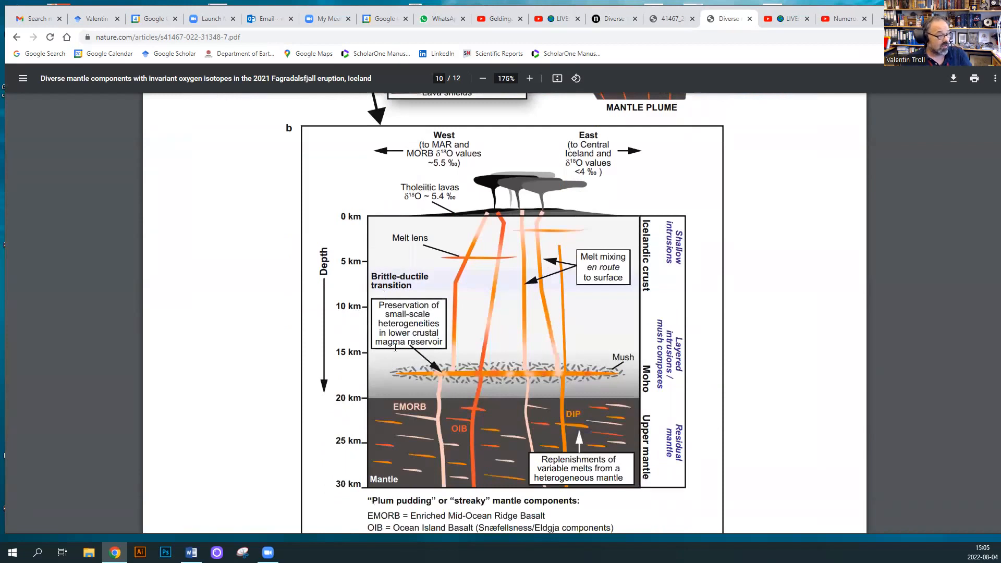
mouse_move(462, 453)
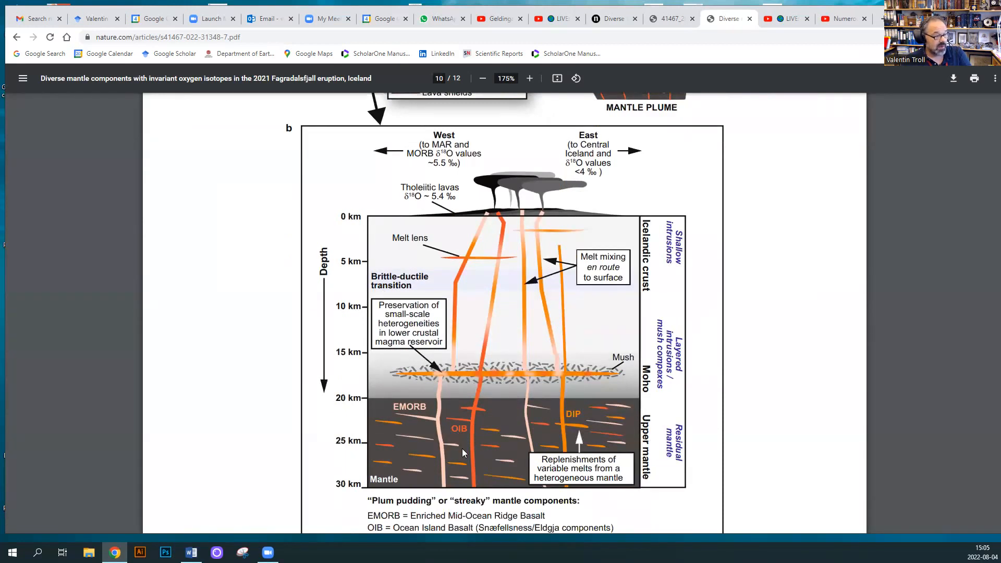
mouse_move(438, 446)
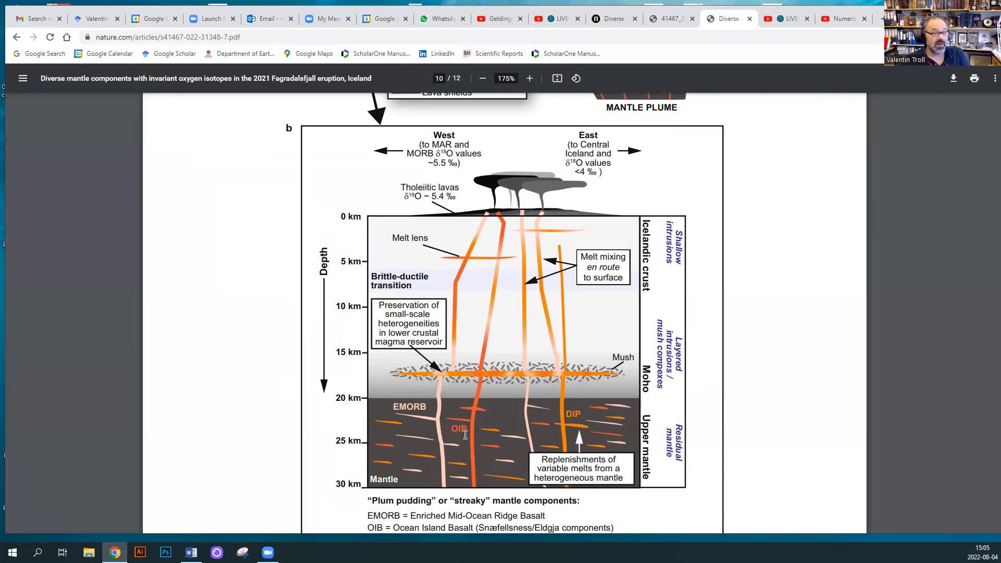
mouse_move(407, 416)
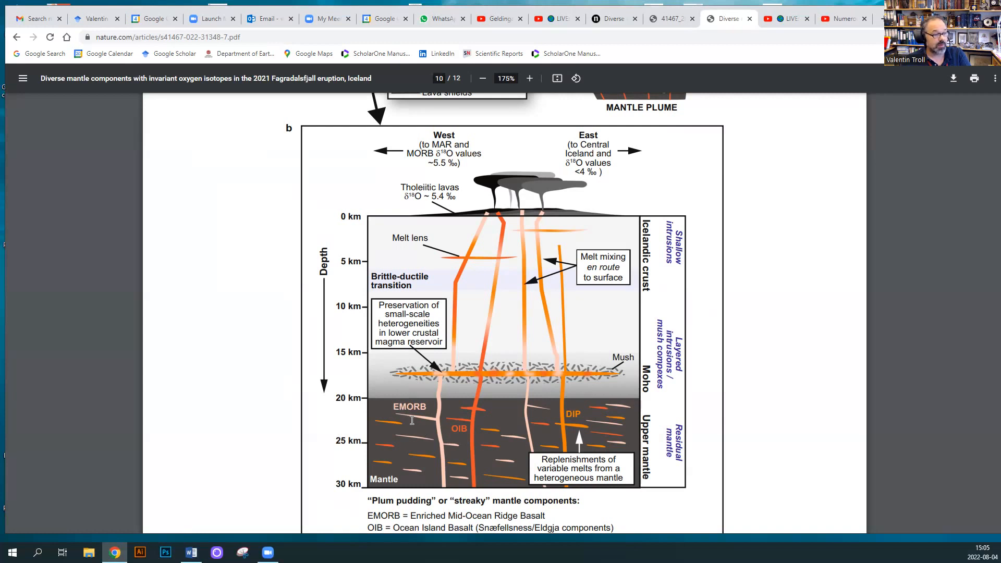
mouse_move(578, 432)
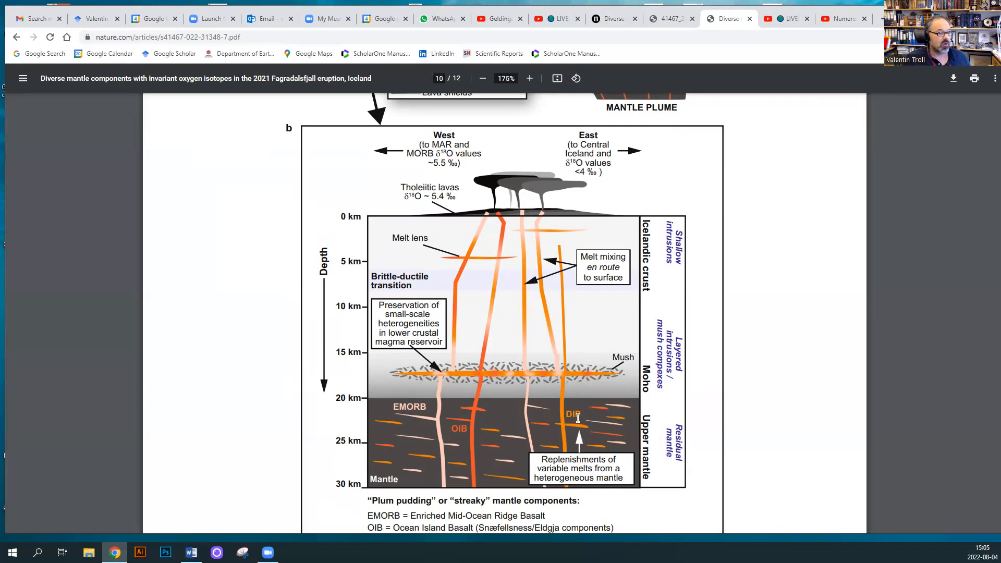
mouse_move(502, 369)
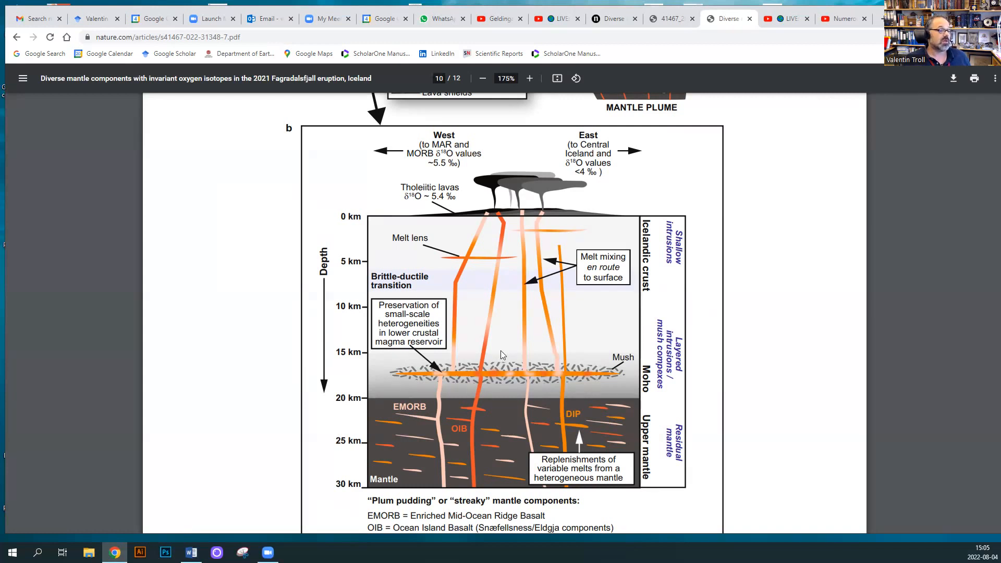
mouse_move(508, 369)
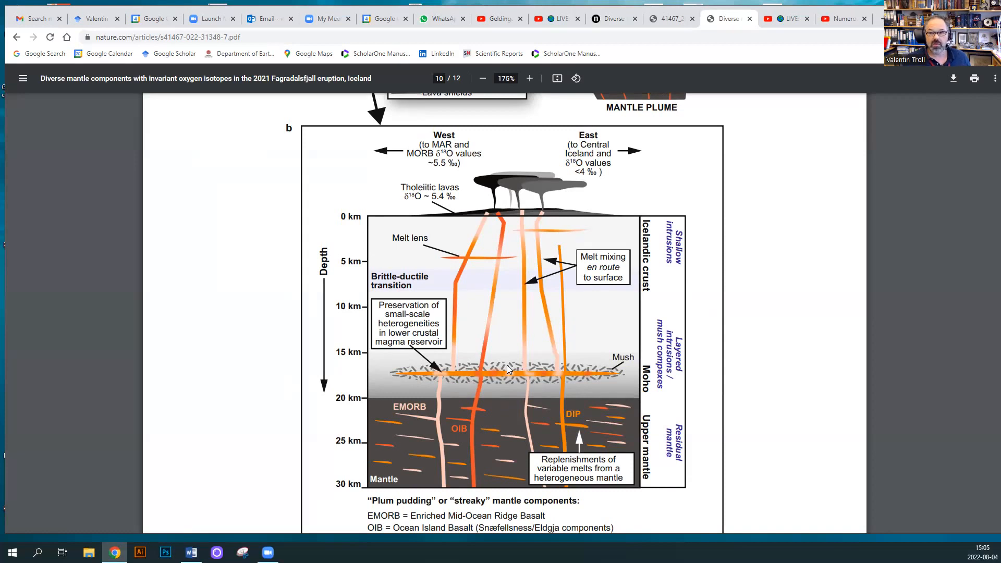
scroll("down", 3)
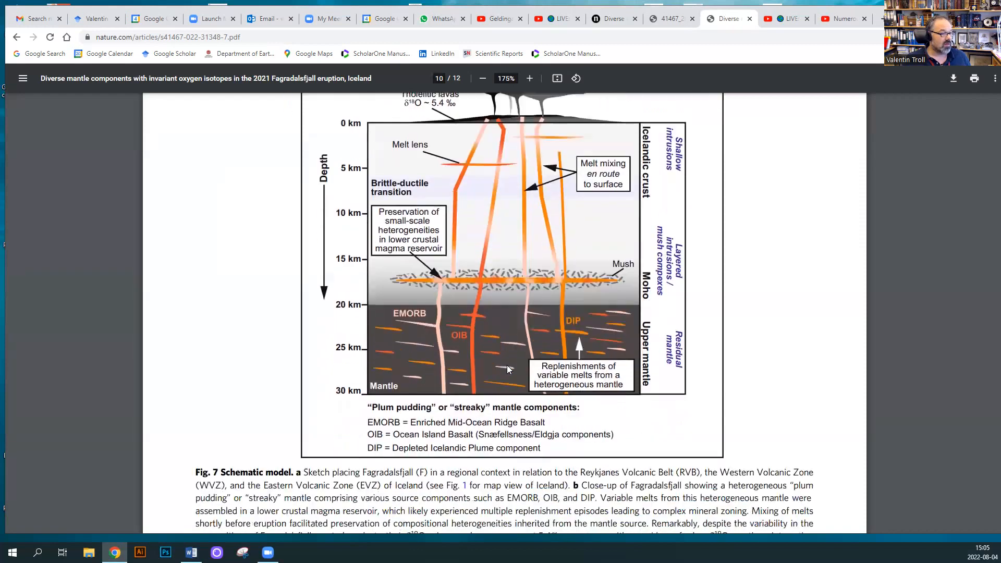
scroll("down", 3)
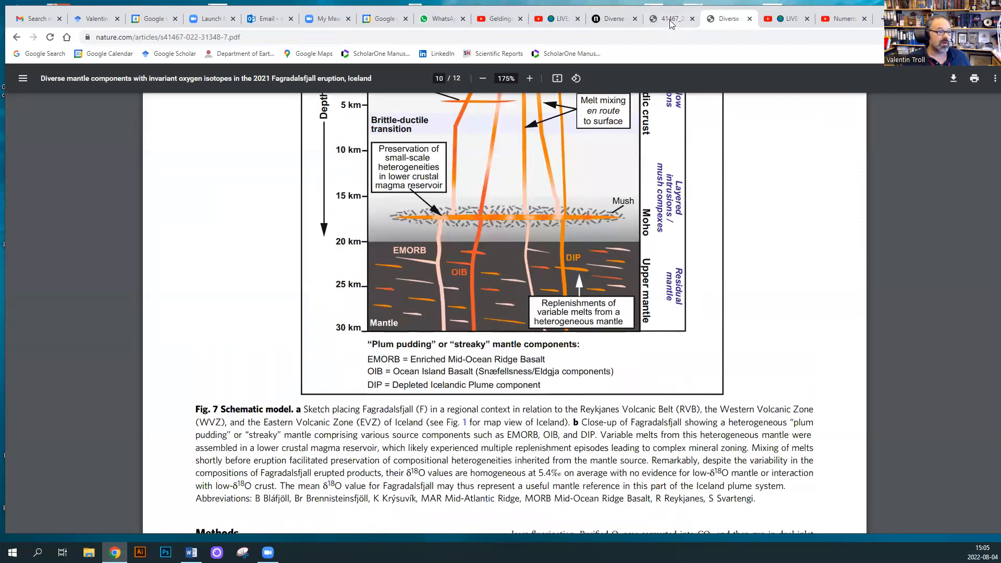
Step: Open the supplementary PDF, zoom in twice, and scroll to the Fig. S1 caption
left_click(664, 19)
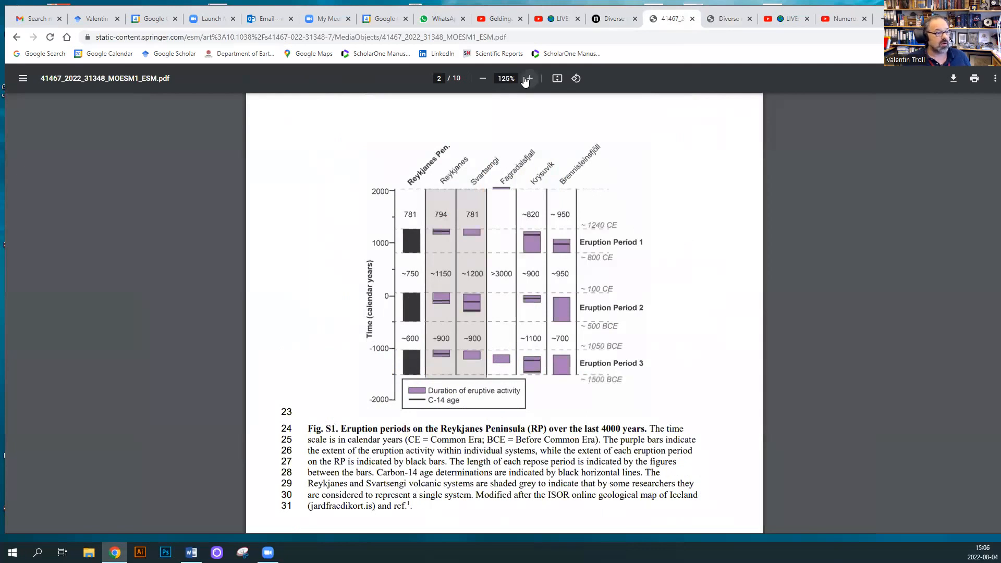
left_click(529, 78)
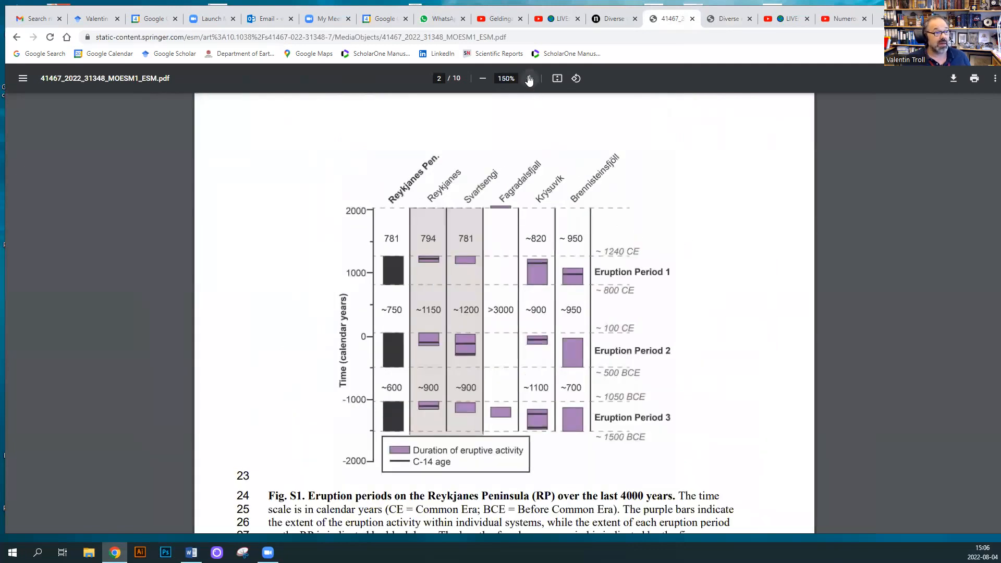
left_click(528, 78)
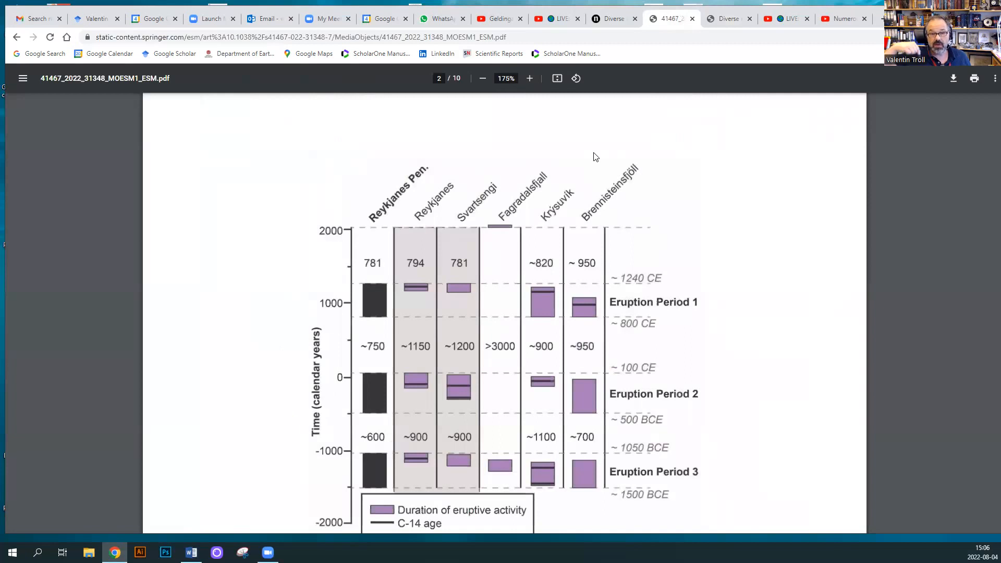
mouse_move(587, 202)
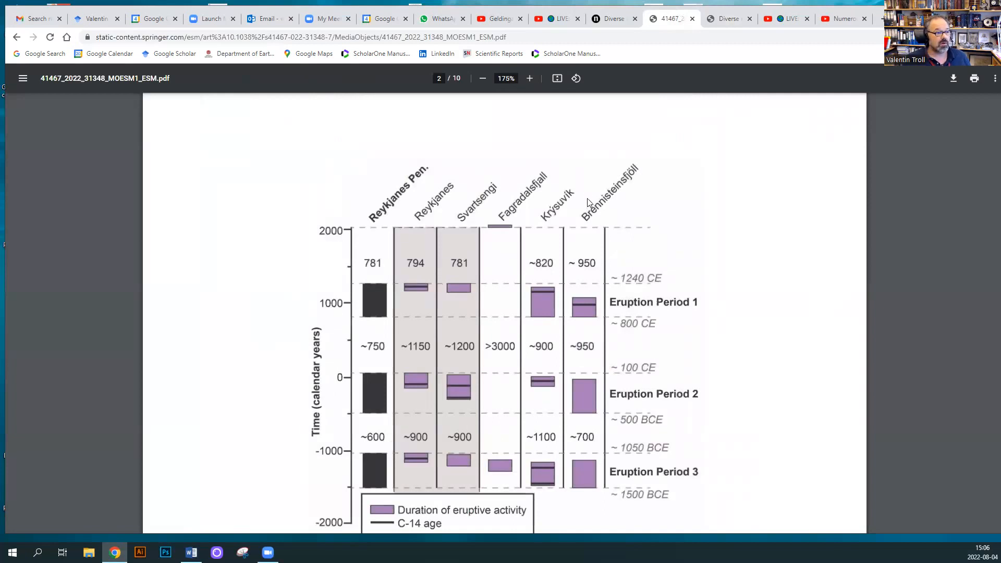
scroll("down", 3)
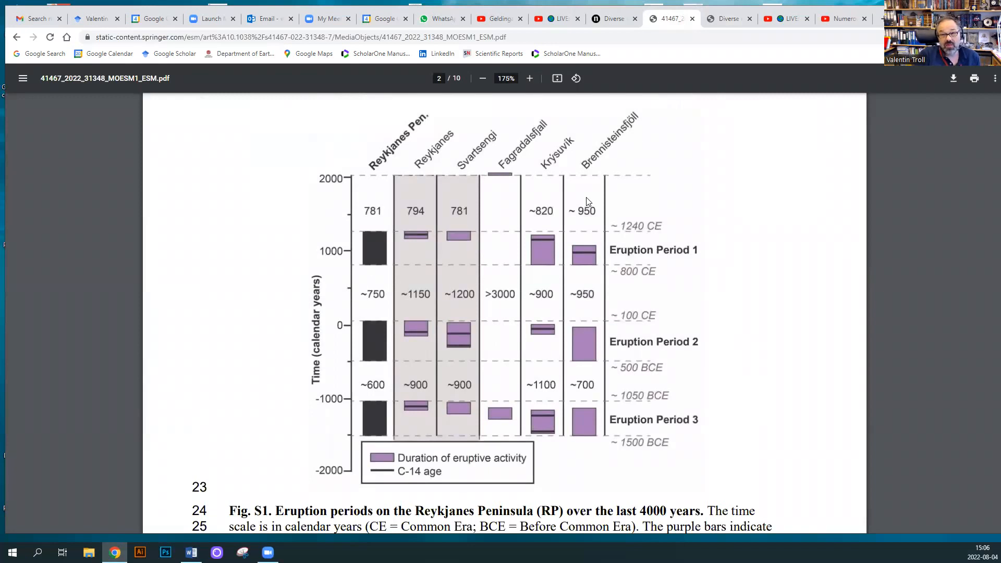
mouse_move(776, 376)
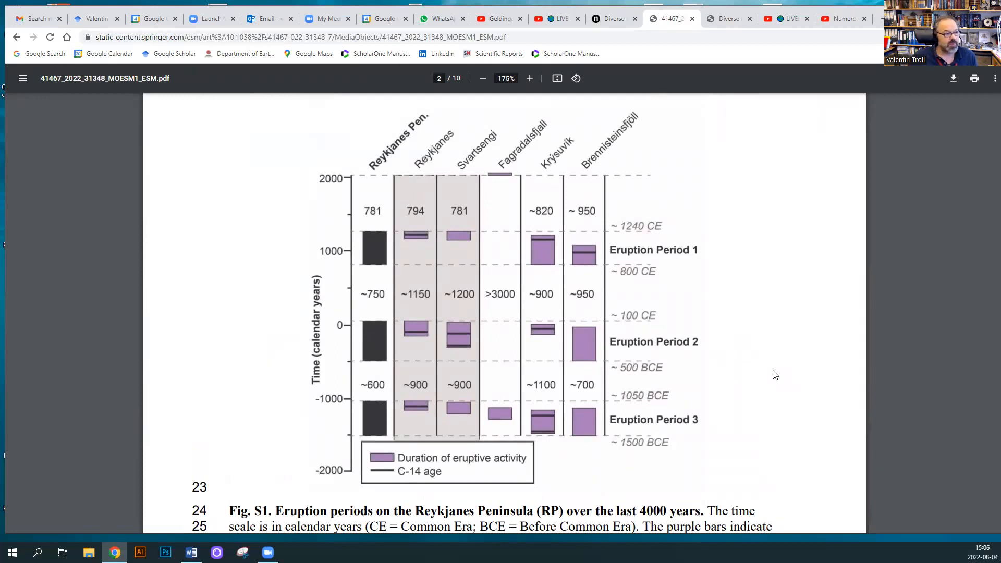
mouse_move(741, 291)
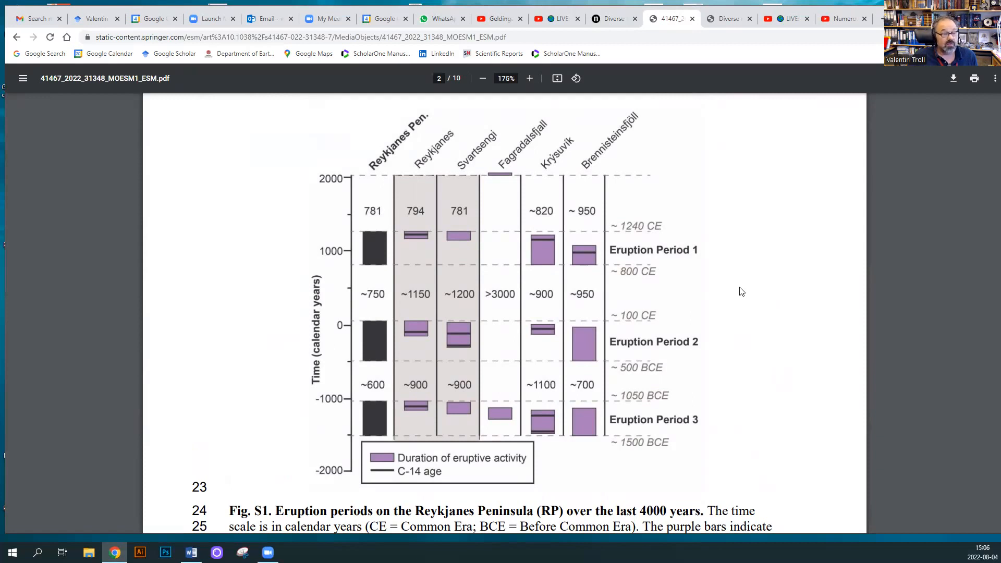
mouse_move(400, 243)
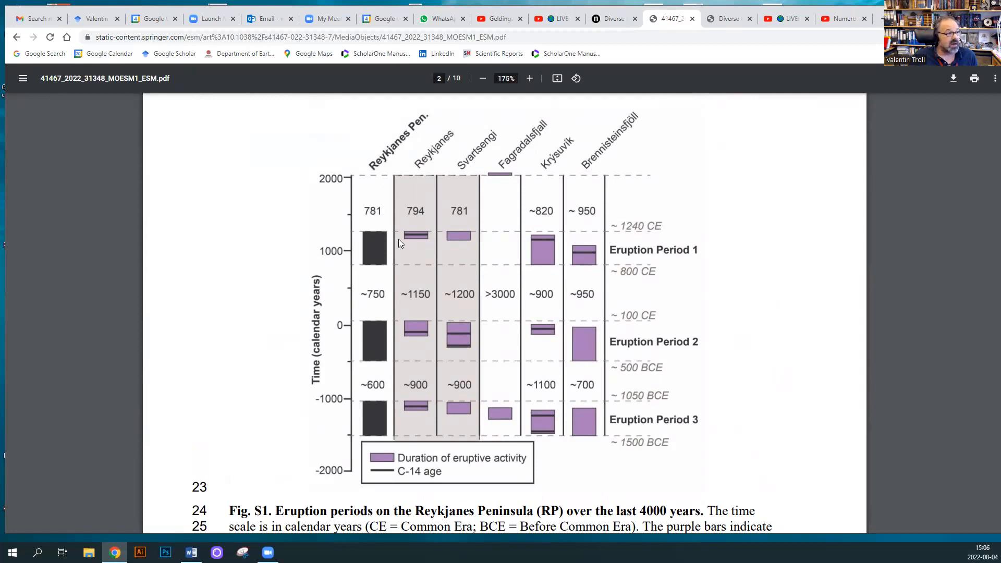
mouse_move(348, 252)
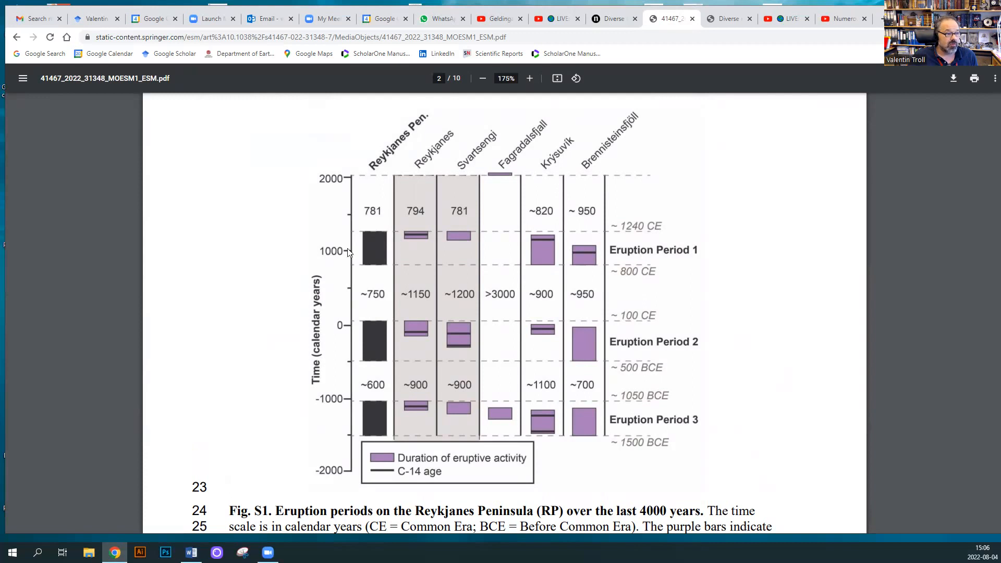
mouse_move(609, 266)
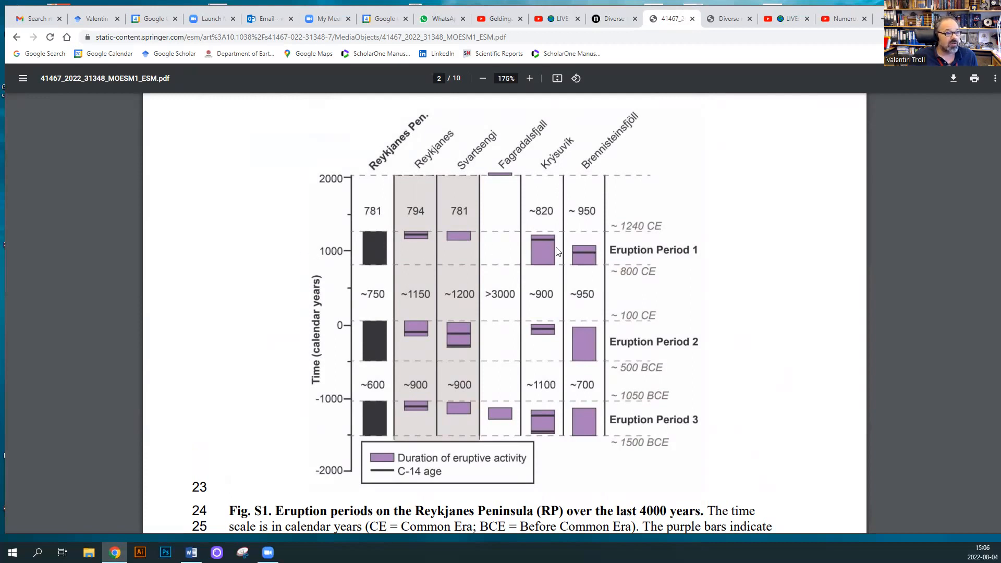
mouse_move(628, 274)
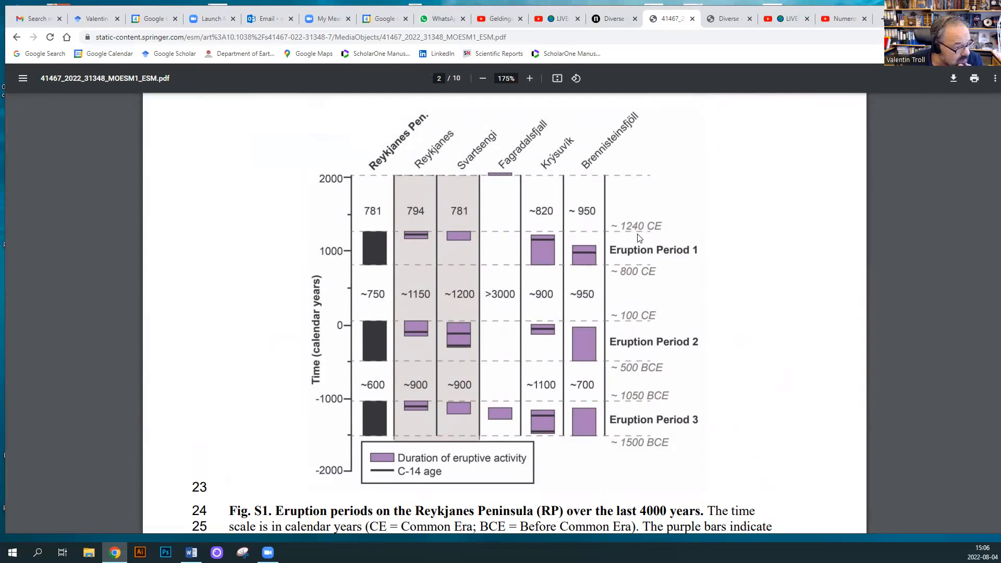
mouse_move(569, 262)
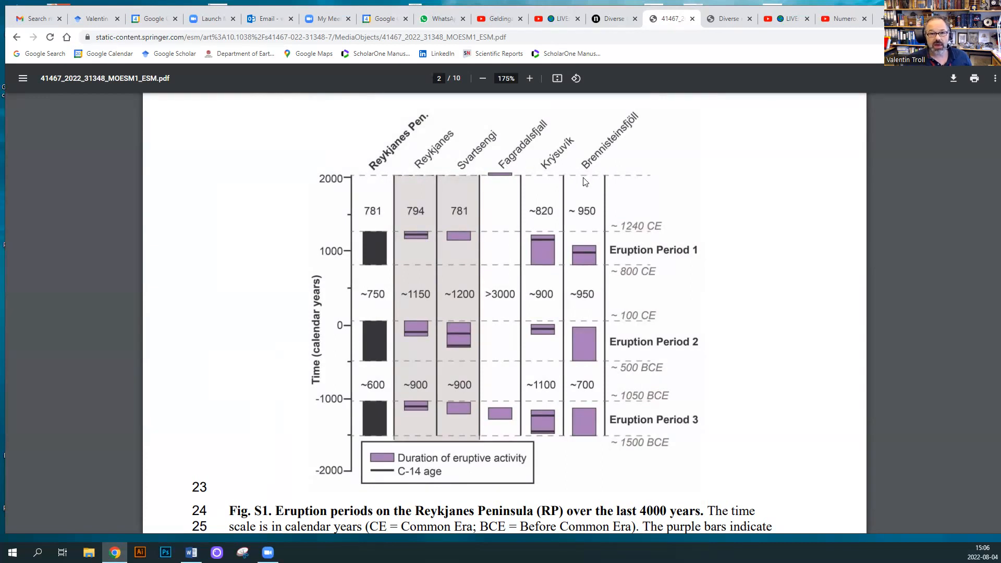
mouse_move(402, 293)
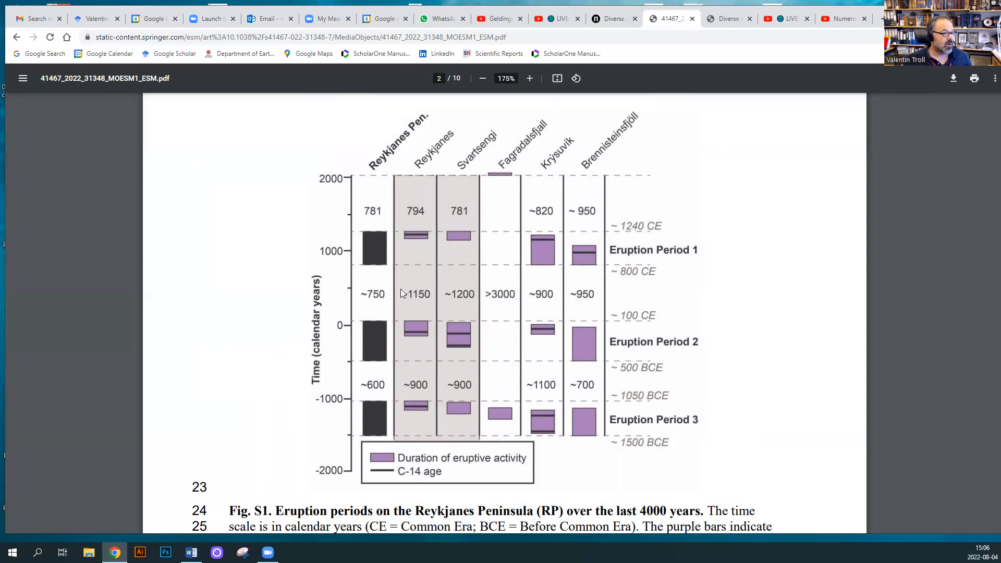
mouse_move(539, 298)
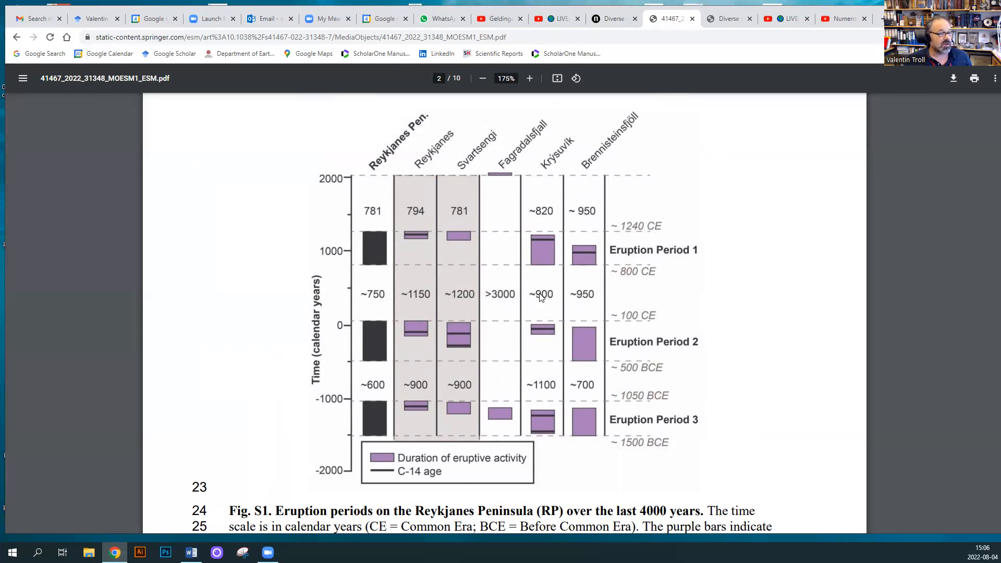
mouse_move(550, 297)
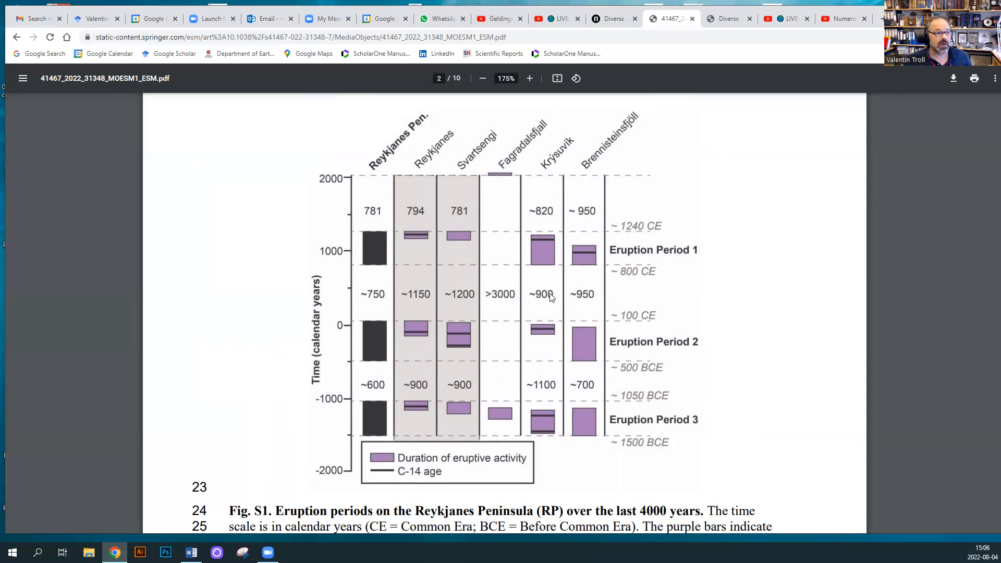
mouse_move(546, 320)
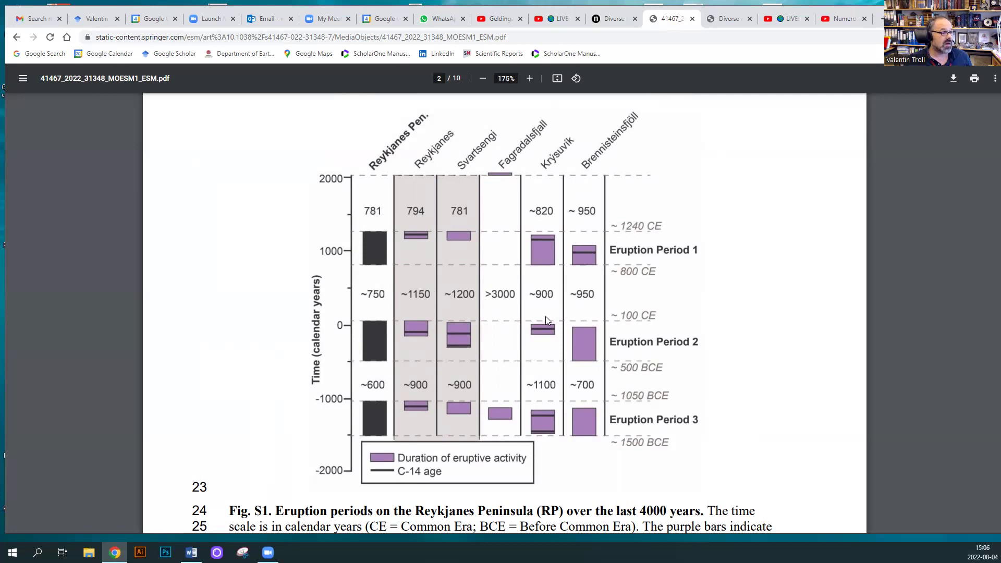
mouse_move(540, 321)
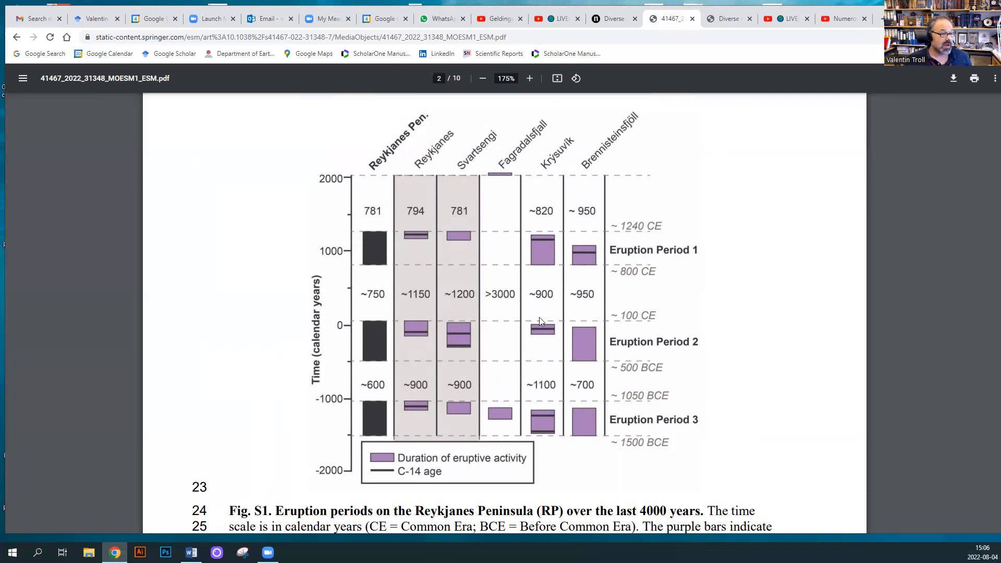
mouse_move(605, 351)
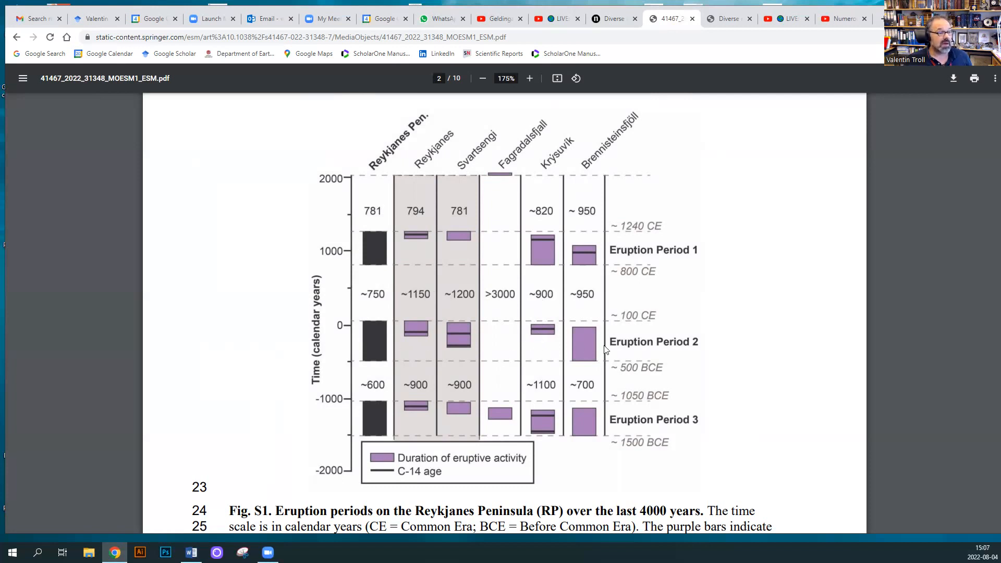
mouse_move(381, 346)
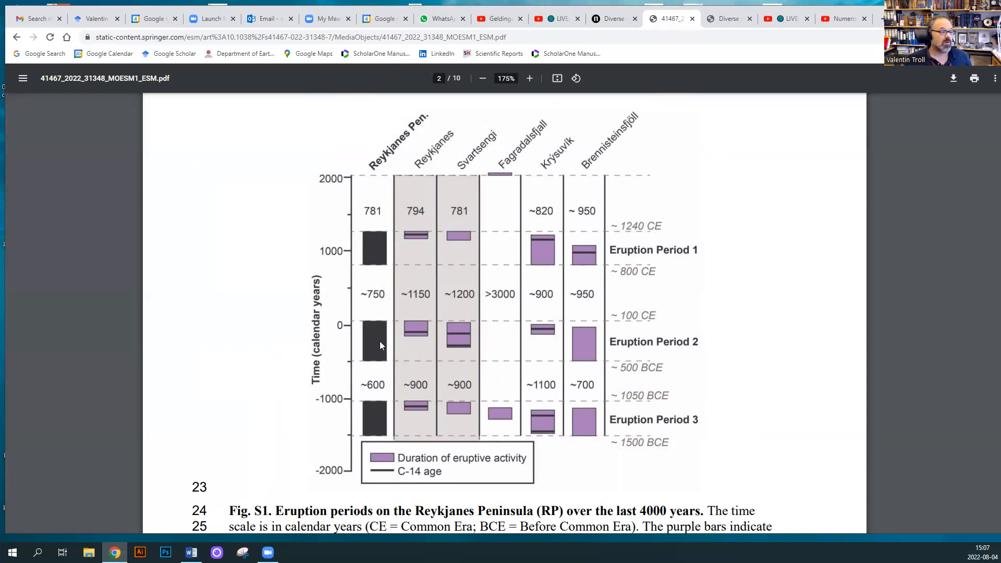
mouse_move(697, 355)
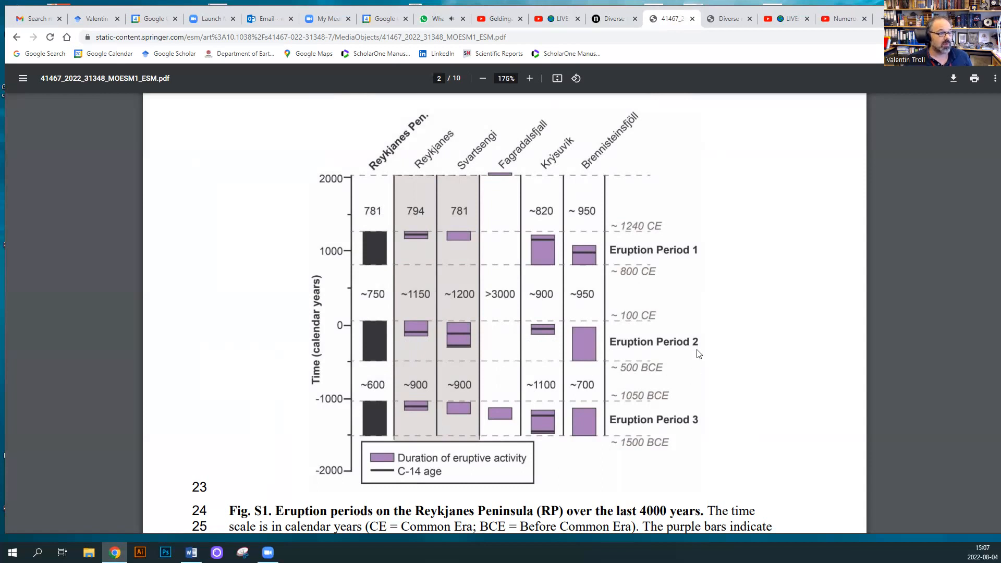
mouse_move(404, 340)
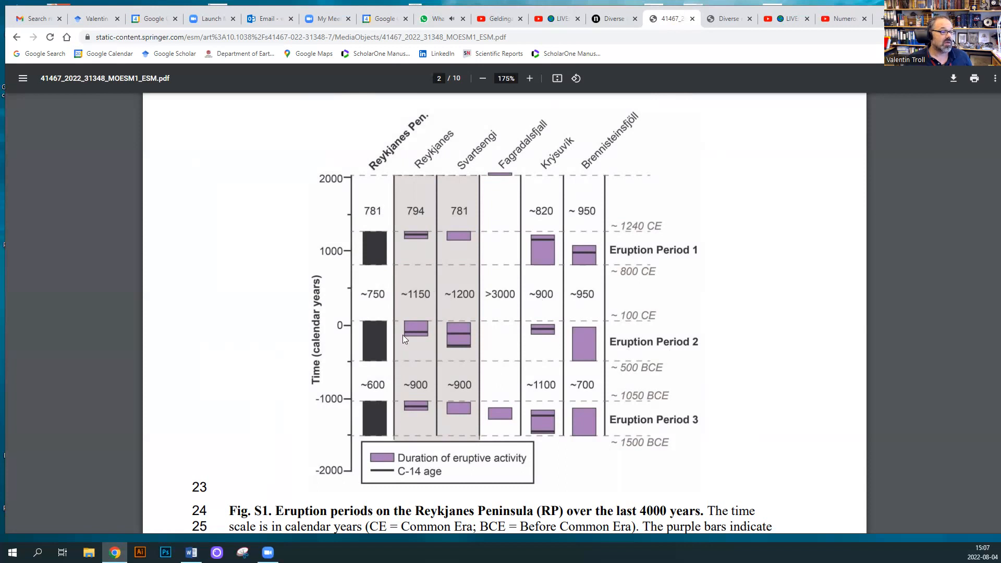
mouse_move(634, 349)
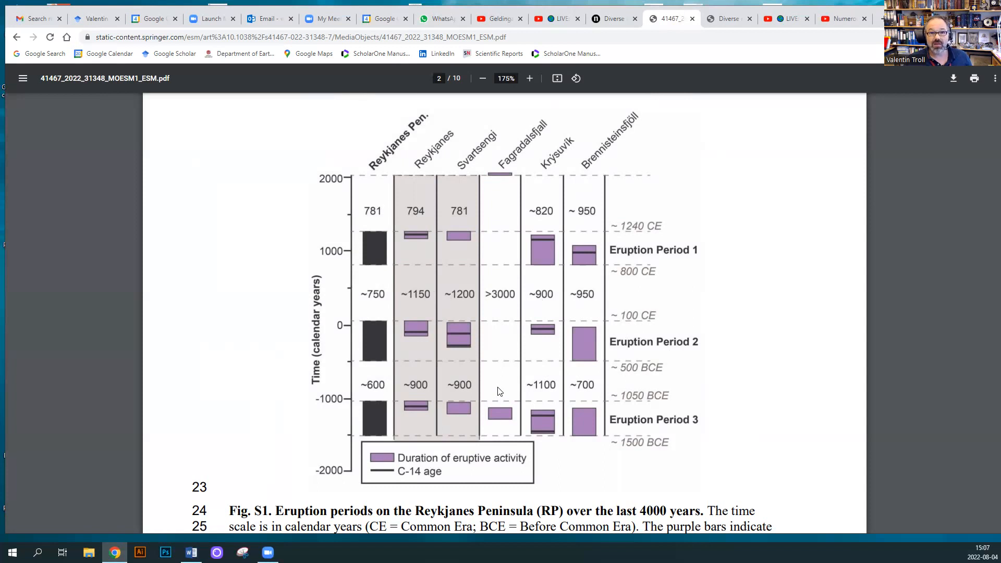
mouse_move(507, 384)
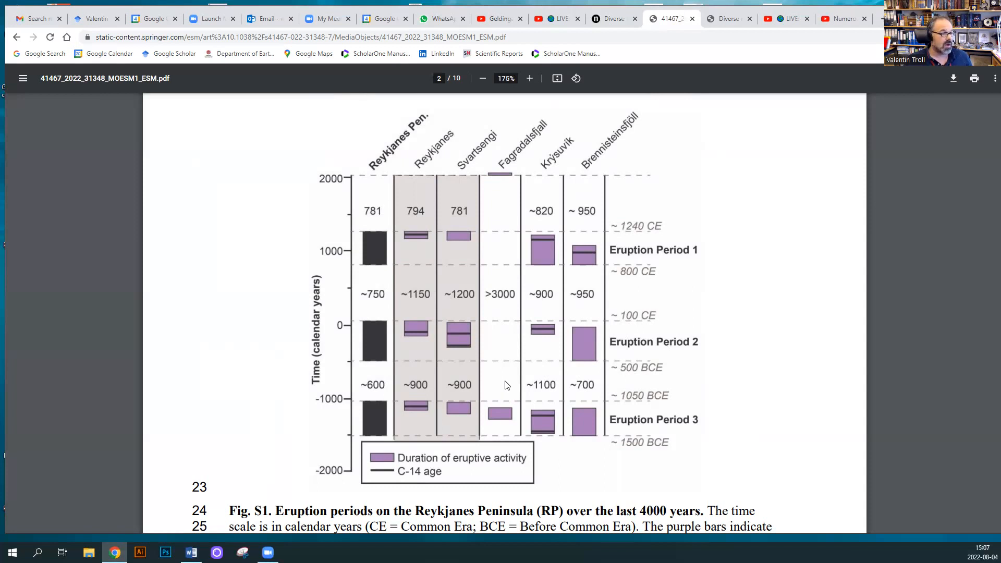
mouse_move(318, 422)
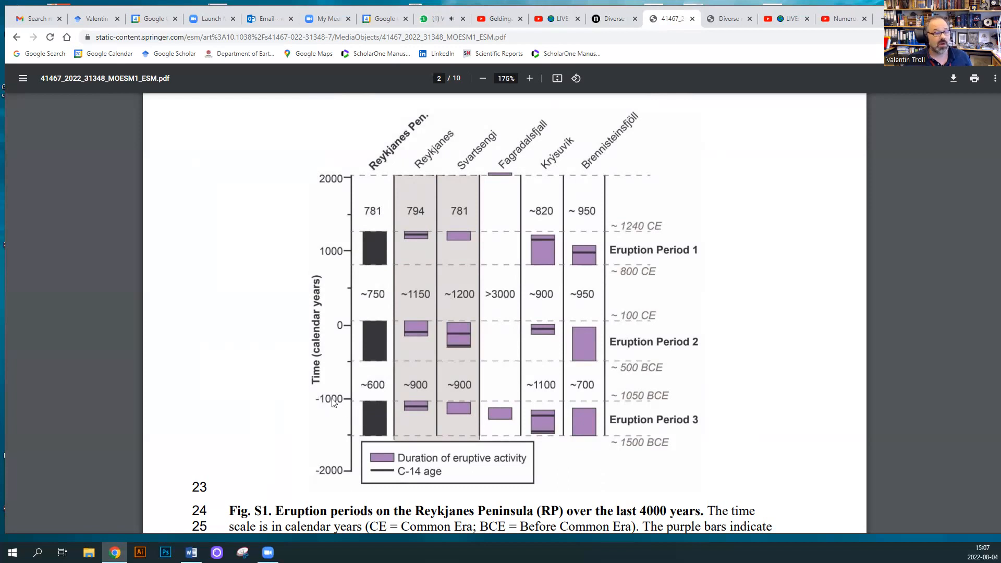
mouse_move(601, 430)
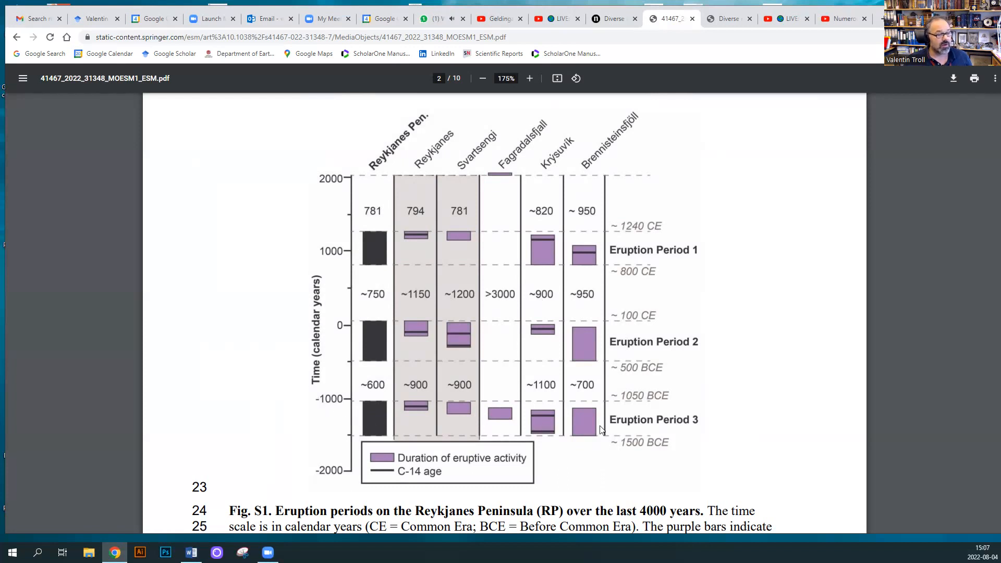